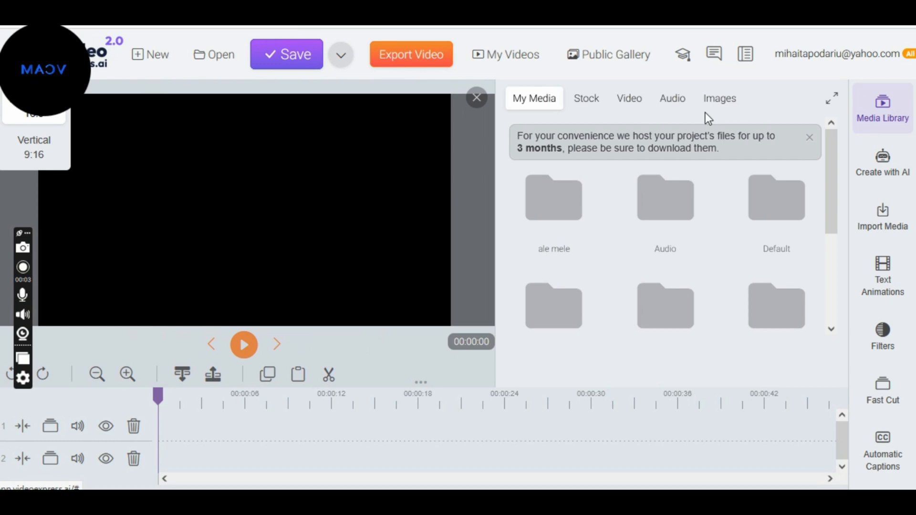
# Open the saved project 'proiect pentru tutoriale permanent' so its clip loads onto the timeline.
pyautogui.click(214, 54)
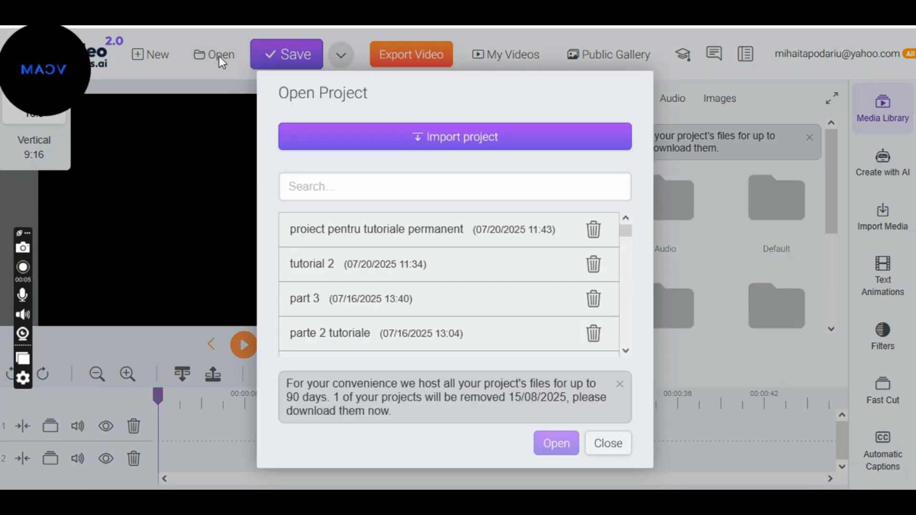
pyautogui.click(376, 229)
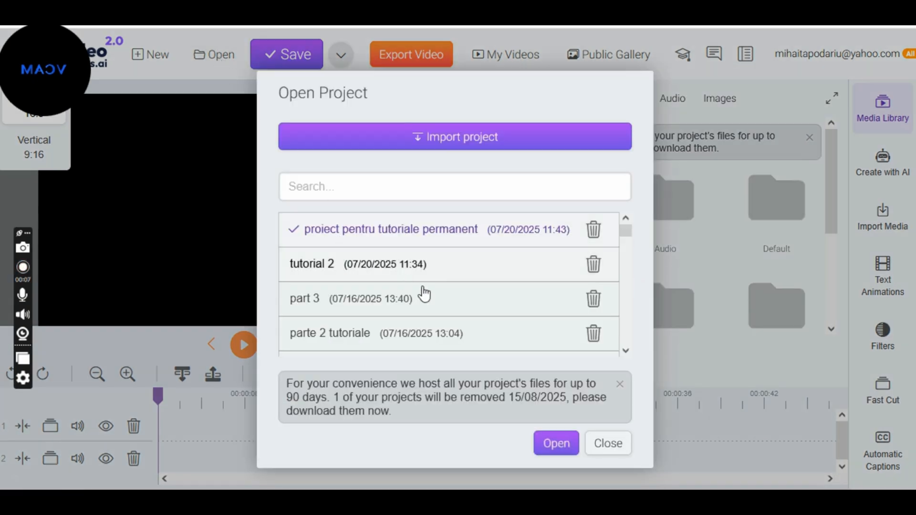
pyautogui.click(556, 443)
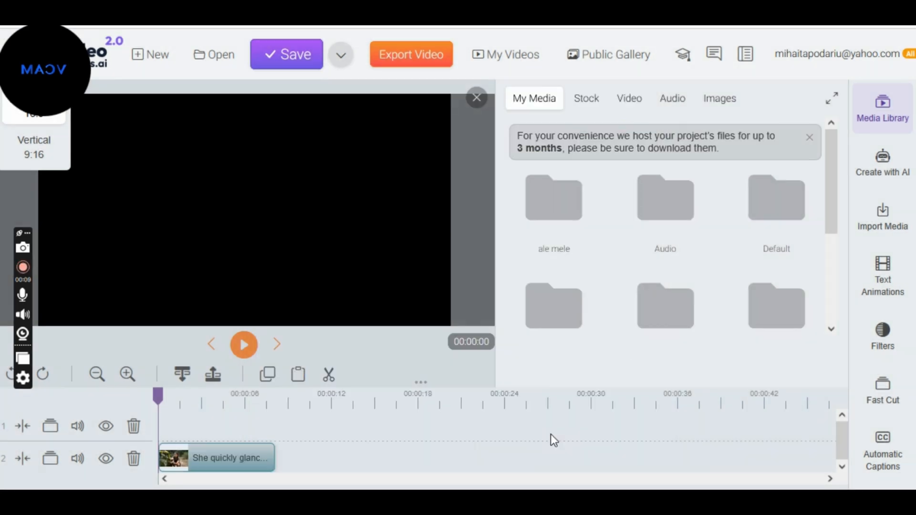
pyautogui.click(230, 457)
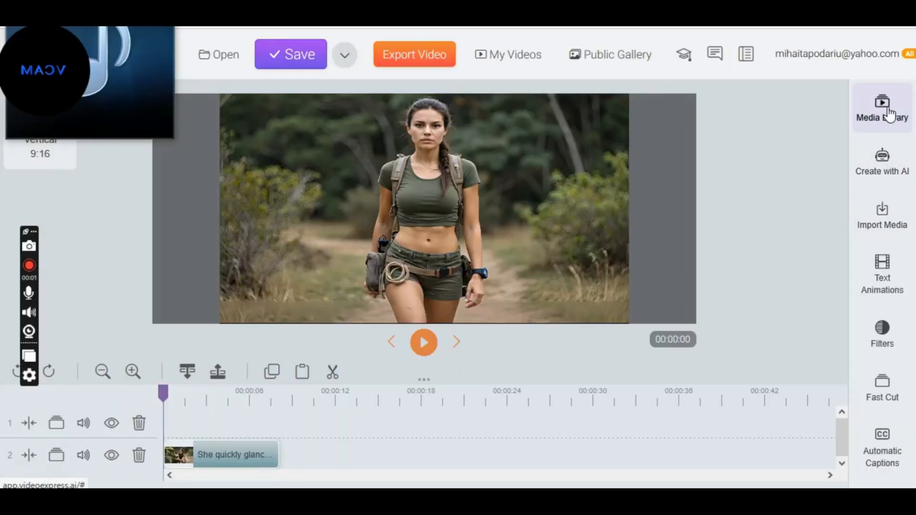
# Launch AI Sound Maker from the Create with AI tools.
pyautogui.click(882, 160)
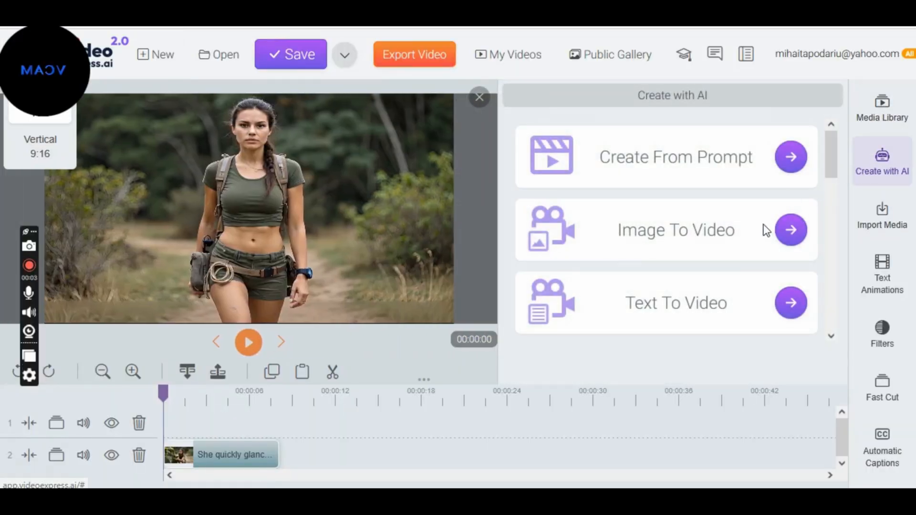
pyautogui.scroll(-3)
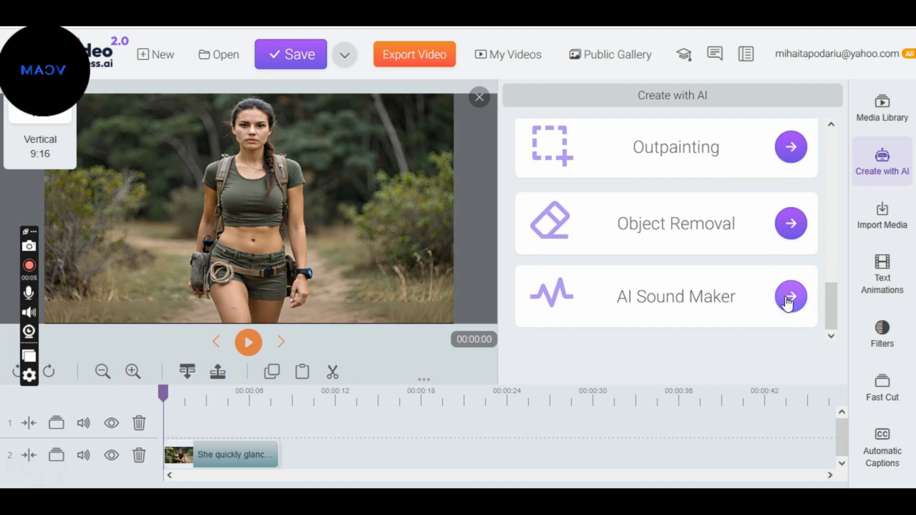
pyautogui.click(789, 295)
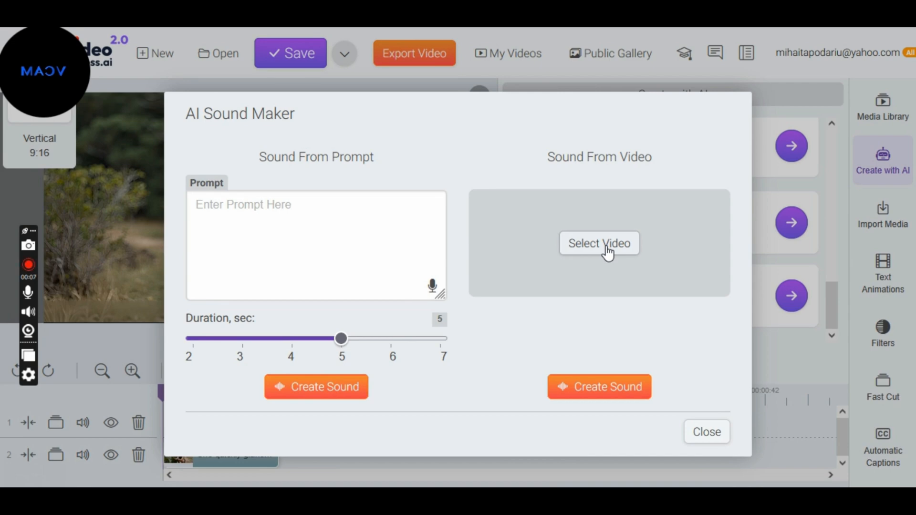
# Select the woman-by-the-mossy-rock clip as the Sound From Video source.
pyautogui.click(599, 243)
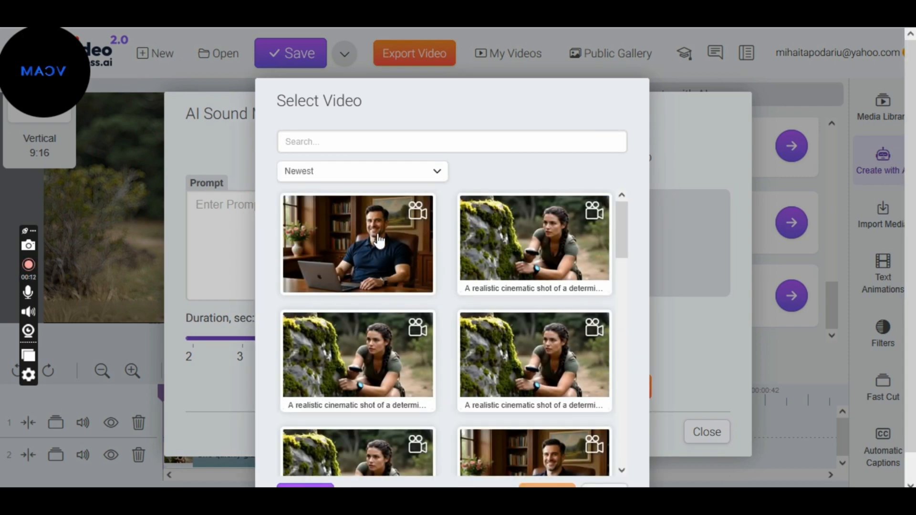
pyautogui.click(533, 243)
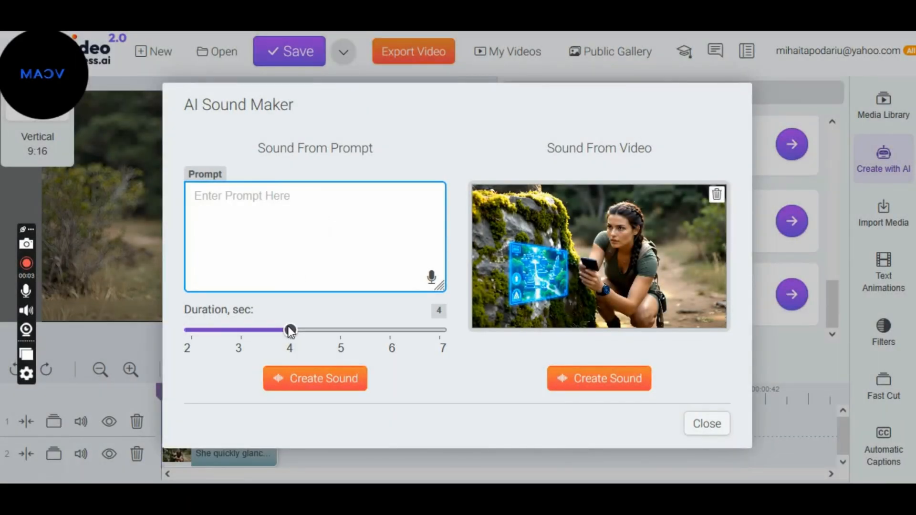
# Generate a 4-second nature ambience of birds, wind and rustling leaves from the pasted prompt.
pyautogui.moveTo(290, 330); pyautogui.dragTo(389, 330)
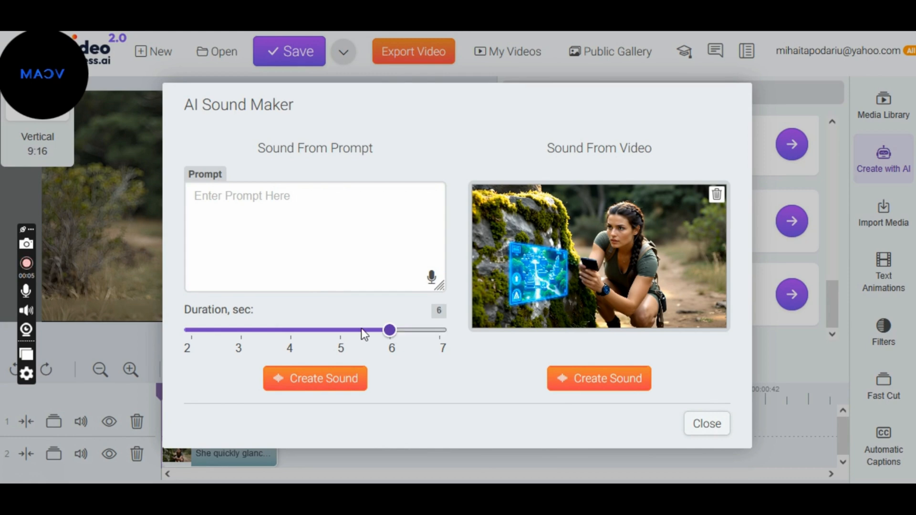
pyautogui.moveTo(389, 330); pyautogui.dragTo(290, 330)
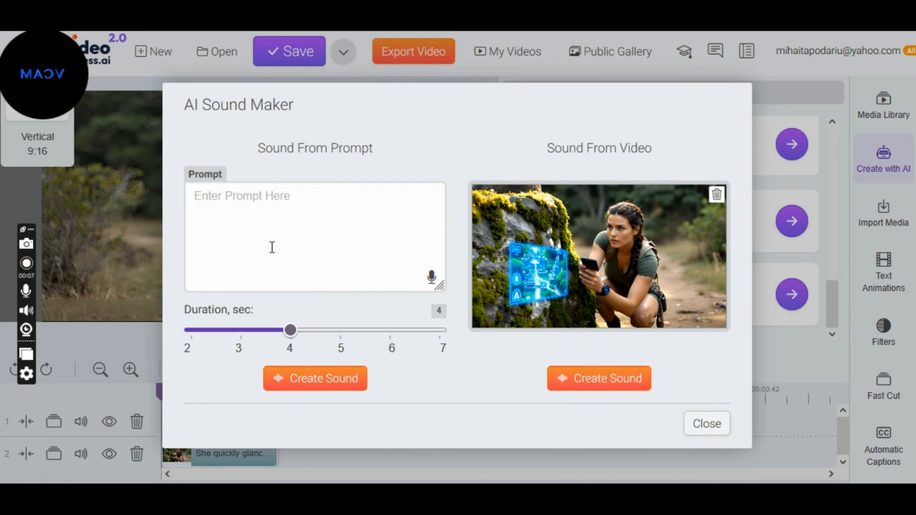
pyautogui.rightClick(272, 247)
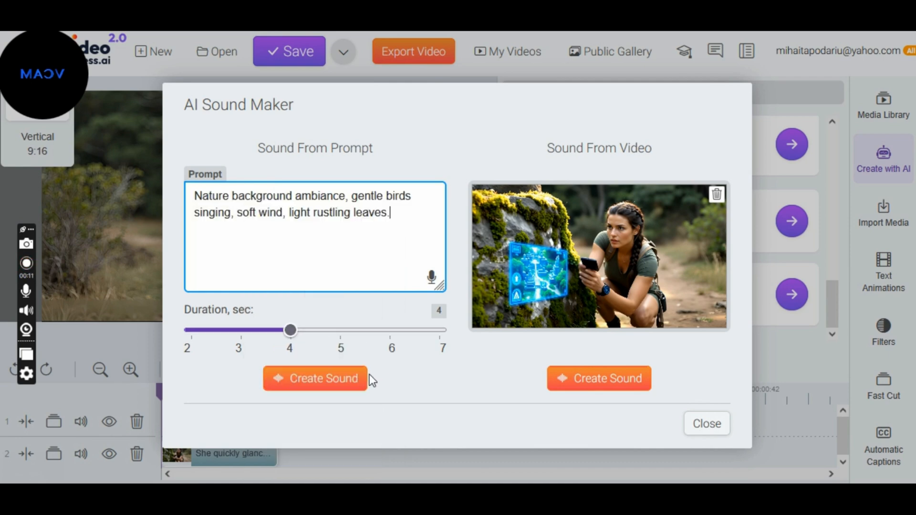
pyautogui.click(314, 379)
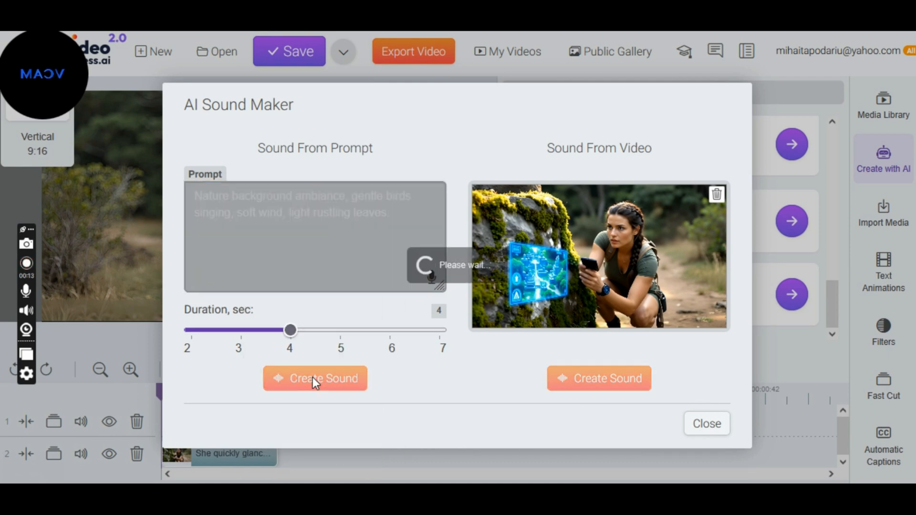
pyautogui.click(315, 378)
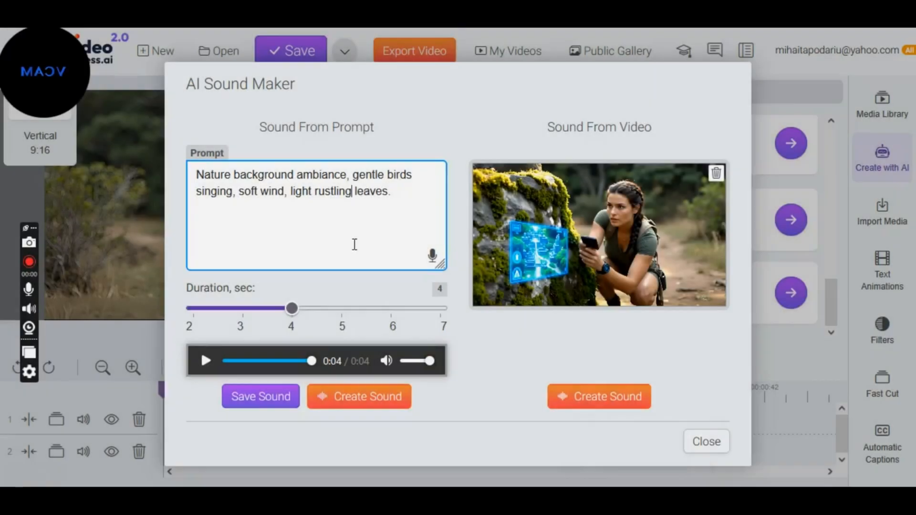
pyautogui.click(205, 361)
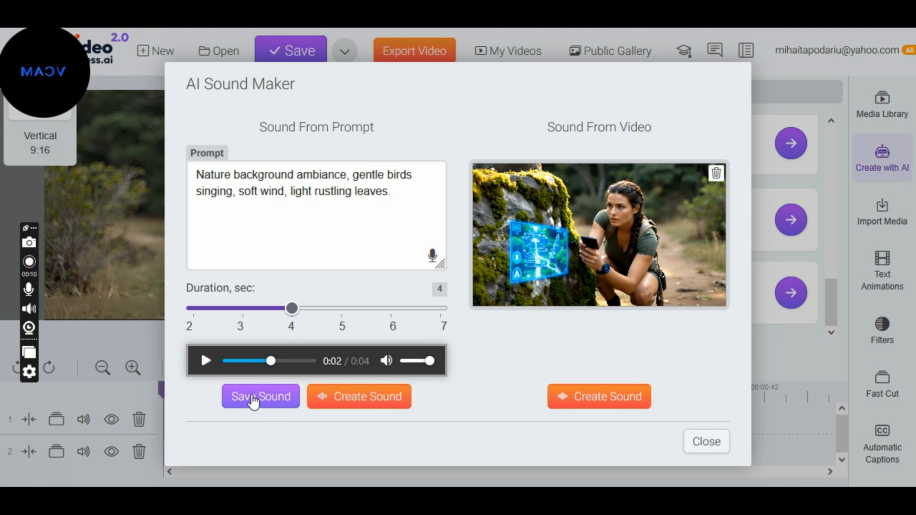
# Save the generated nature ambience to the media library.
pyautogui.click(260, 397)
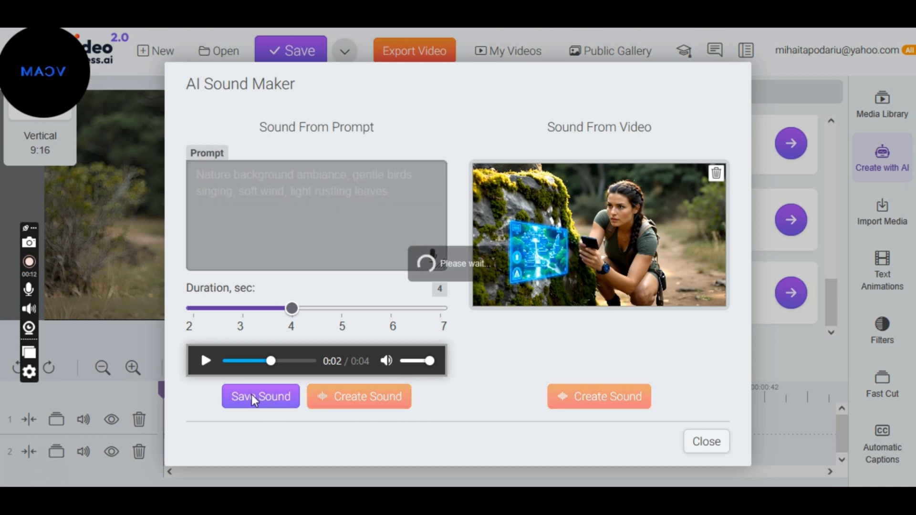
pyautogui.click(259, 396)
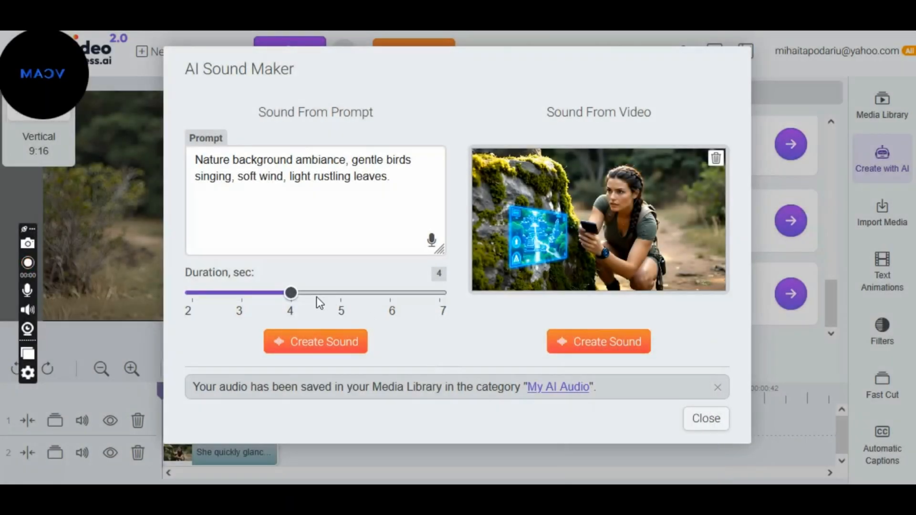
# Generate and preview a 2-second 'soft click with a futuristic beep' sound.
pyautogui.moveTo(290, 293); pyautogui.dragTo(190, 293)
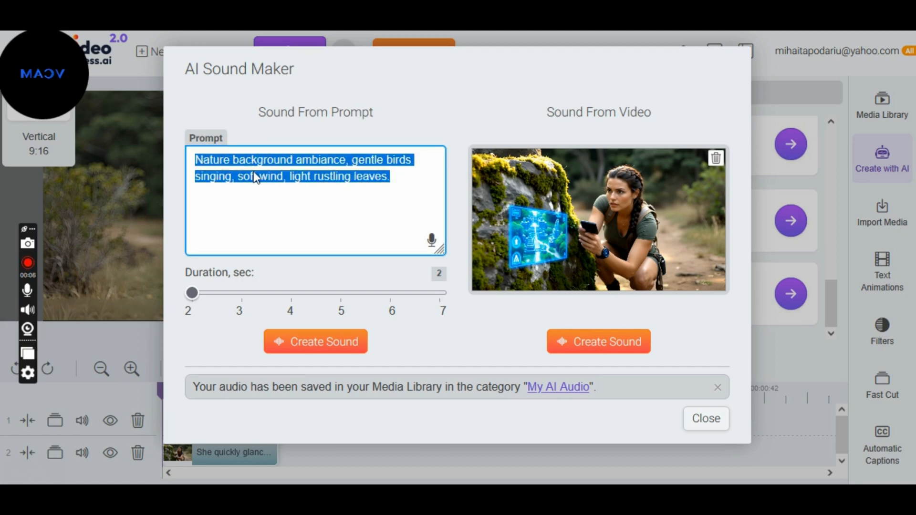
pyautogui.write('soft click with a futuristic beep')
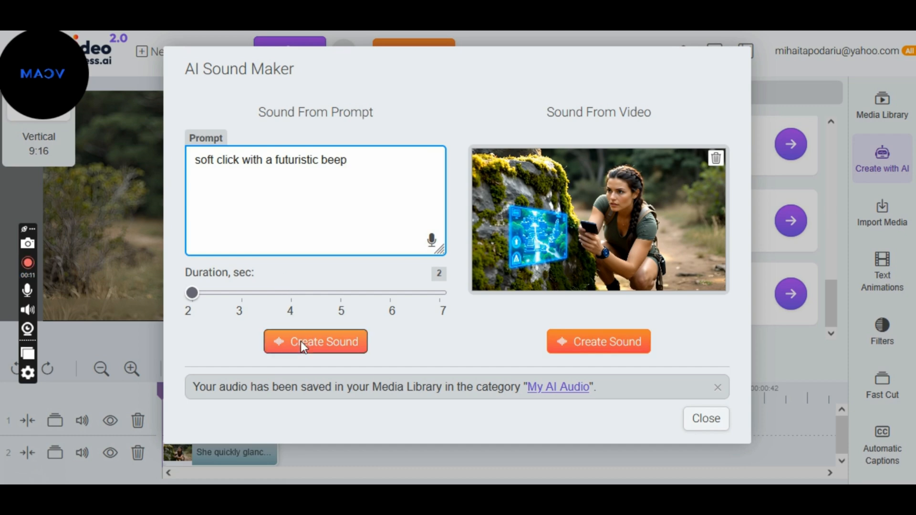
pyautogui.click(315, 341)
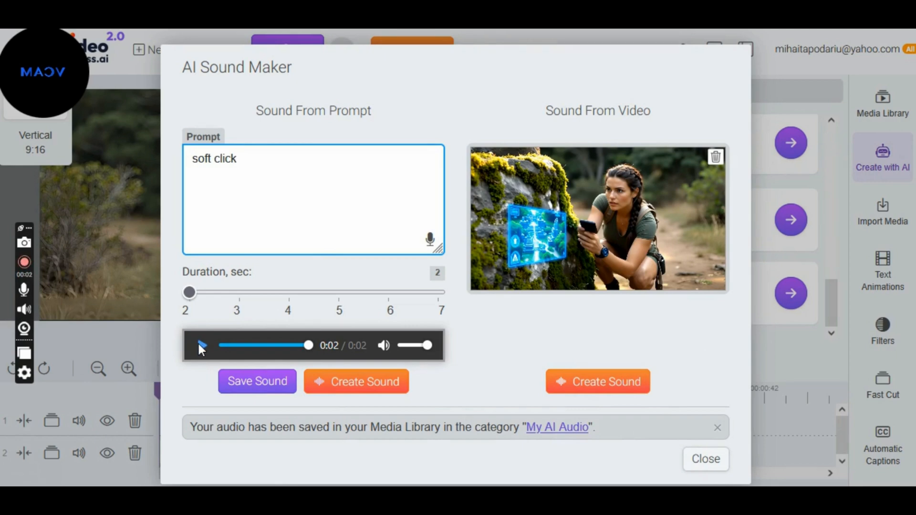
pyautogui.click(201, 346)
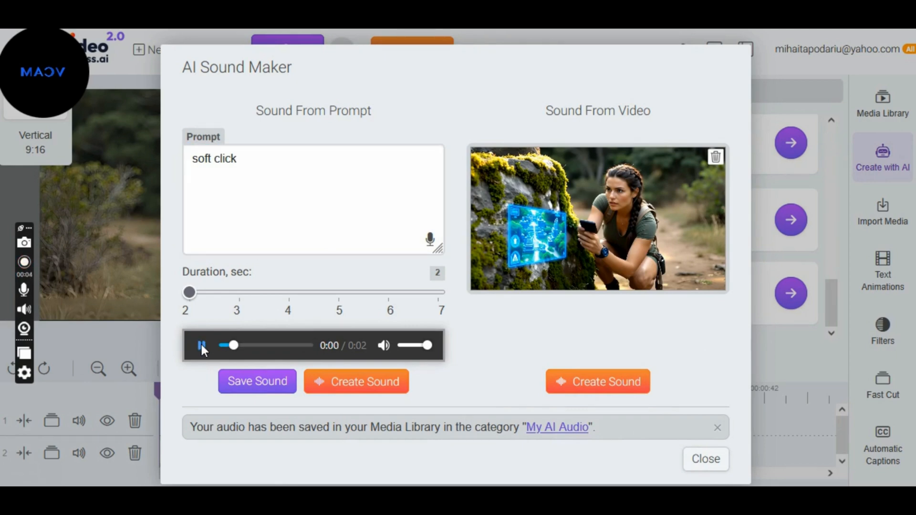
pyautogui.click(256, 381)
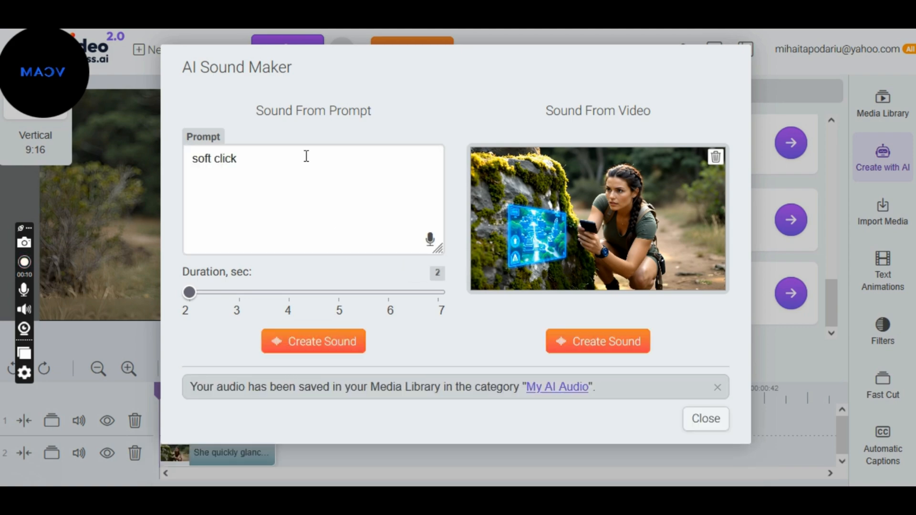
# Set the prompt to 'hologram activation' with a 3-second duration.
pyautogui.click(313, 201)
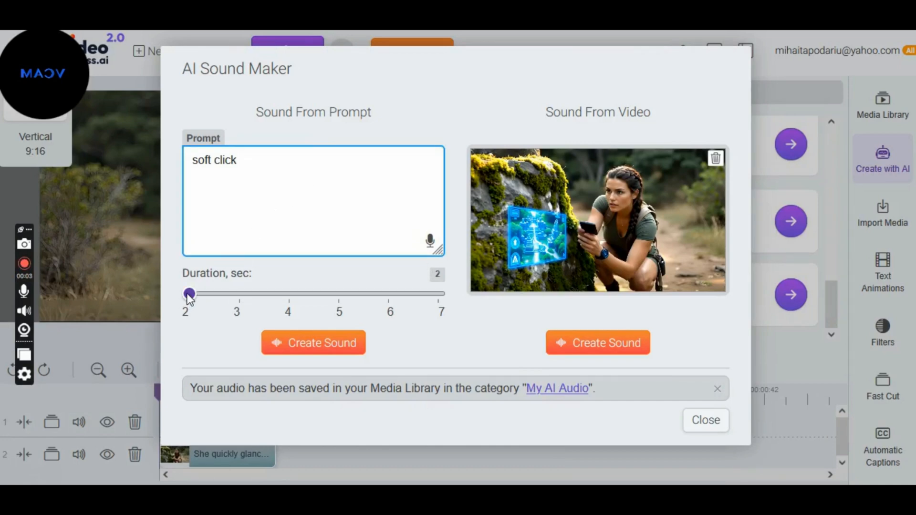
pyautogui.moveTo(188, 294); pyautogui.dragTo(238, 294)
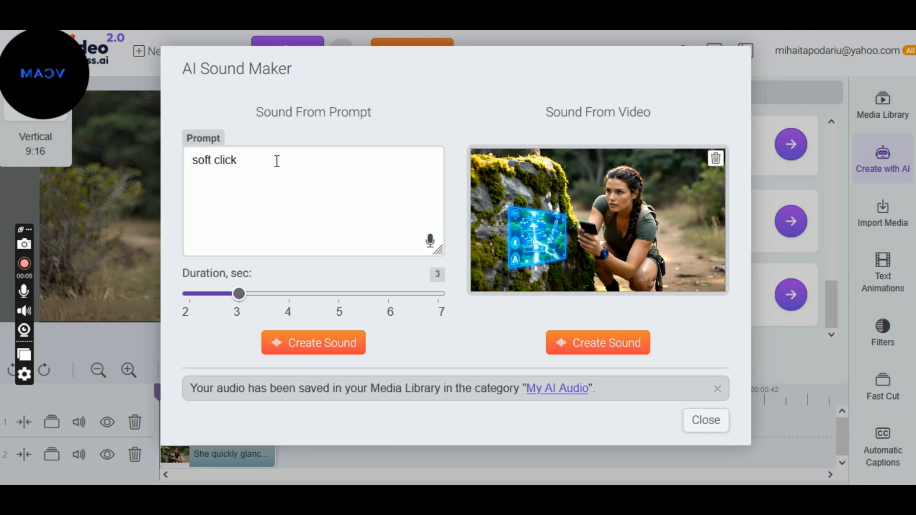
pyautogui.rightClick(214, 160)
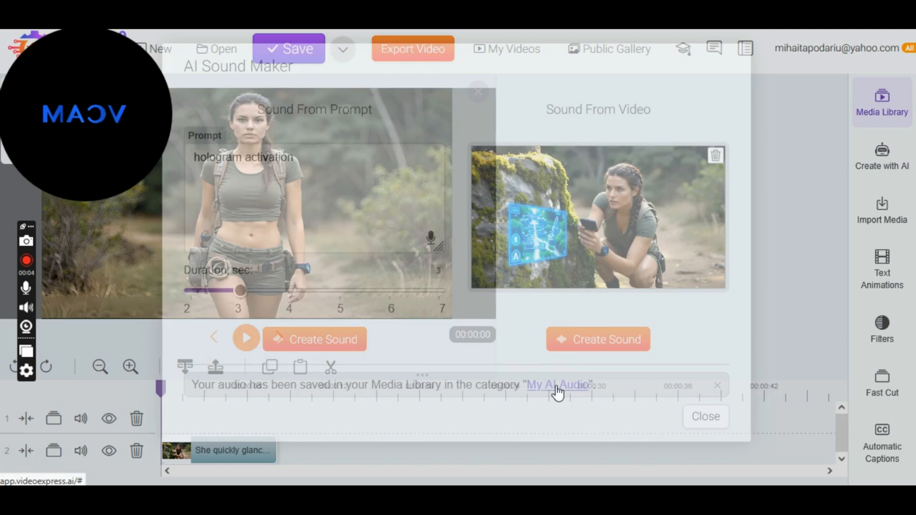
# Drag the nature ambience to track 3 and the hologram activation sound to track 1 from My AI Audio.
pyautogui.click(557, 385)
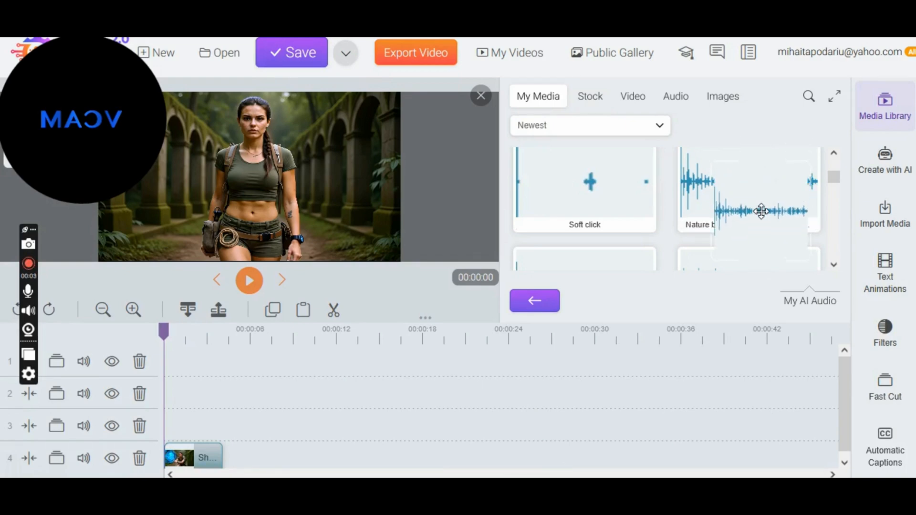
pyautogui.moveTo(760, 209); pyautogui.dragTo(429, 429)
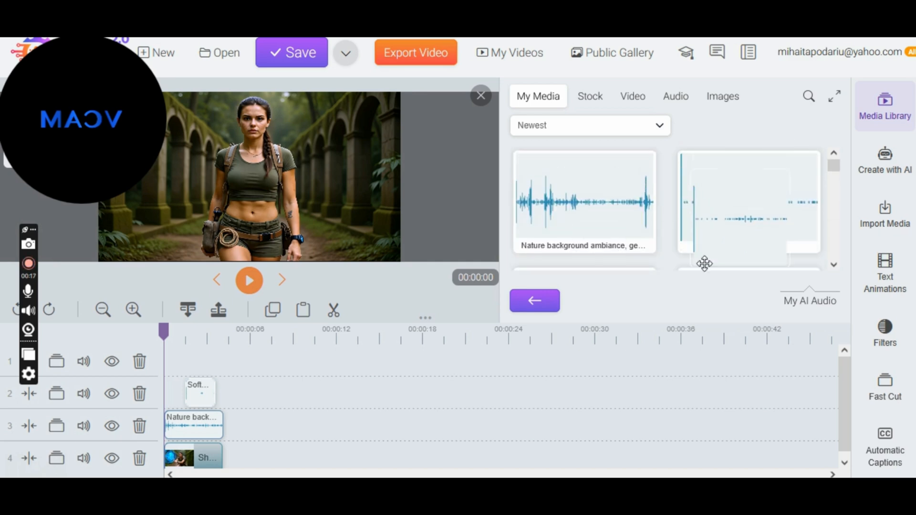
pyautogui.moveTo(747, 201); pyautogui.dragTo(189, 360)
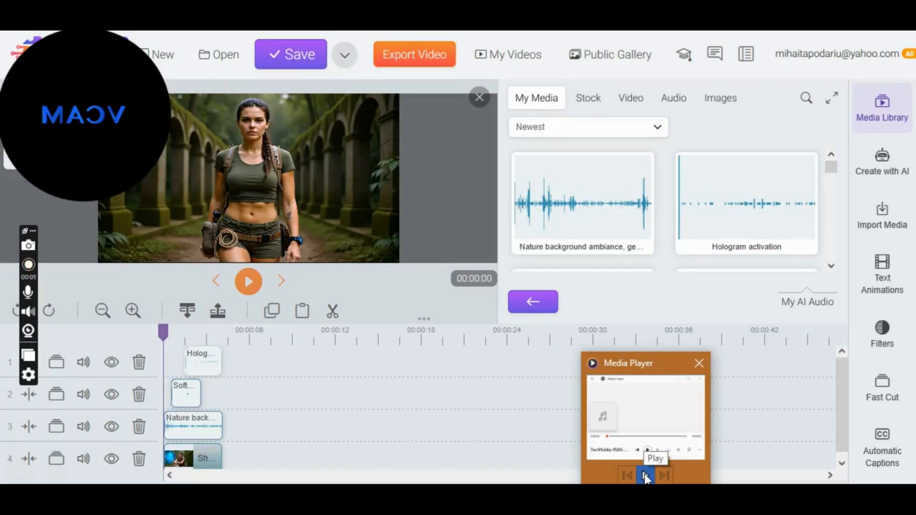
# Preview the layered sounds, save the project and hide the media library.
pyautogui.click(248, 281)
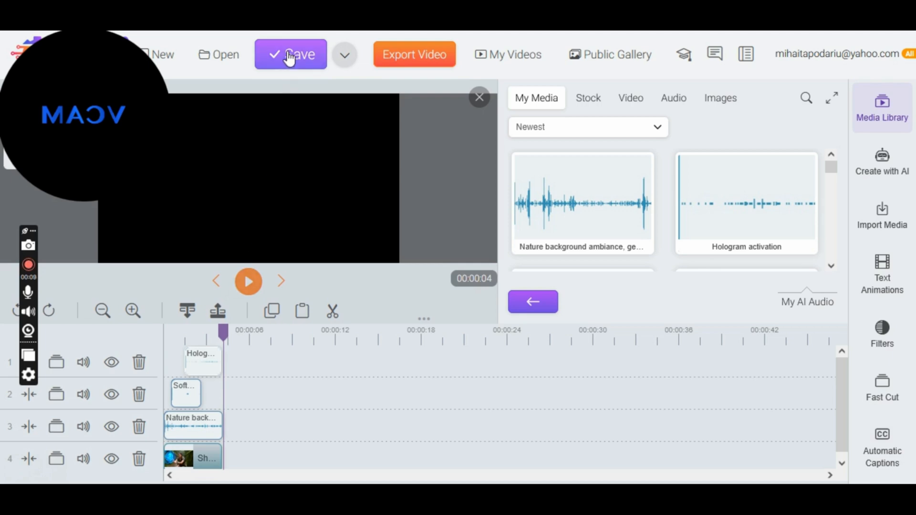
pyautogui.click(290, 53)
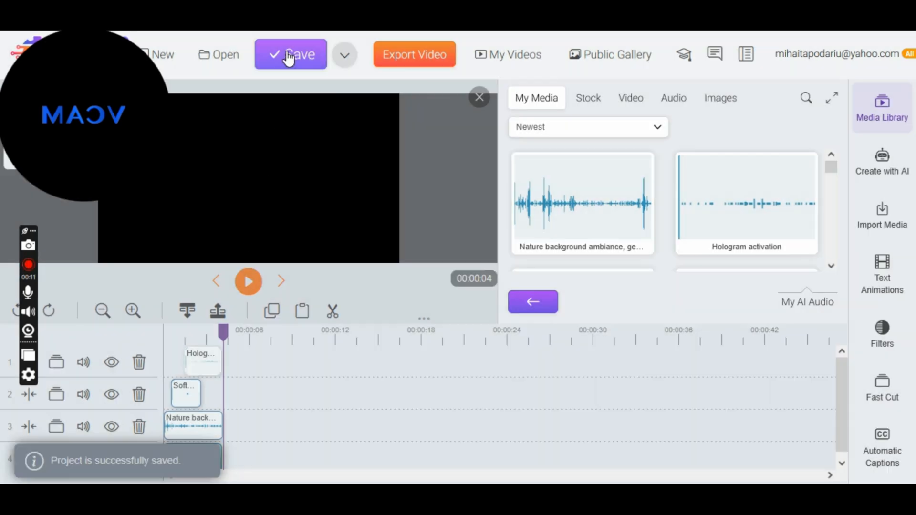
pyautogui.click(479, 96)
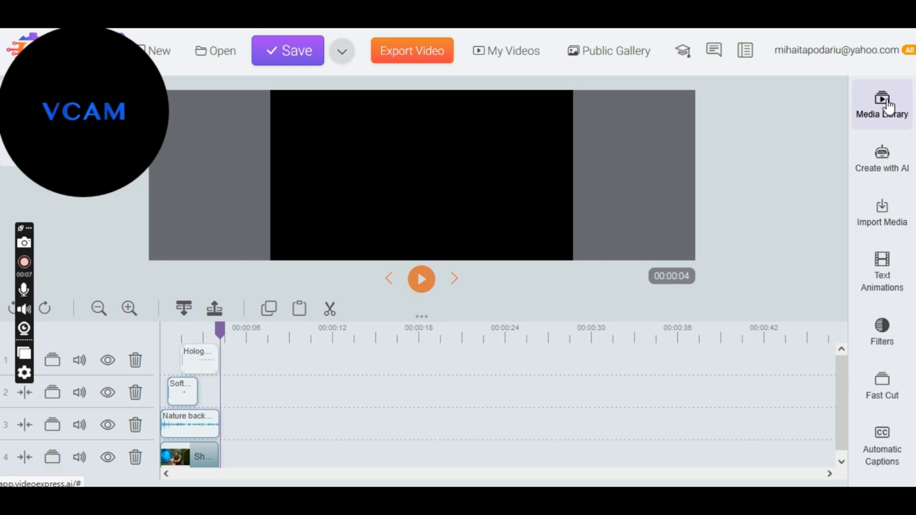
# Preview the woman-touching-the-hologram clip from My AI Videos.
pyautogui.click(882, 105)
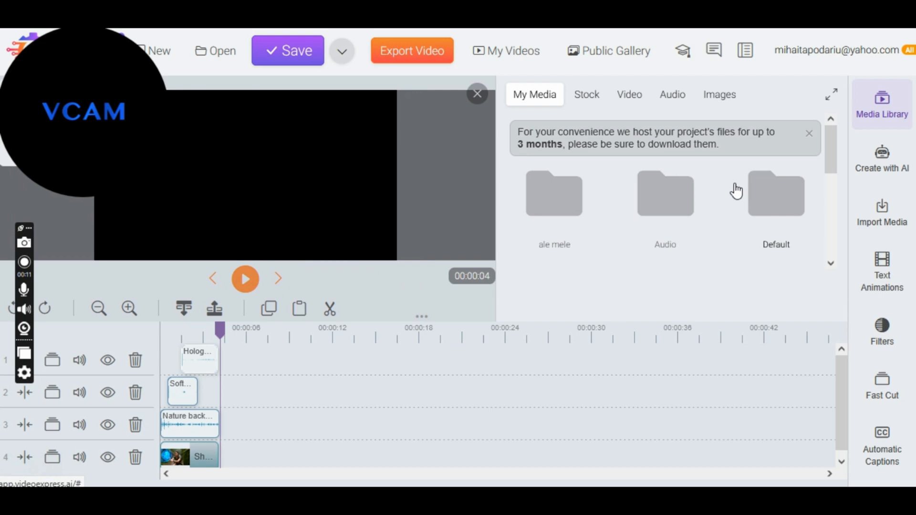
pyautogui.scroll(-3)
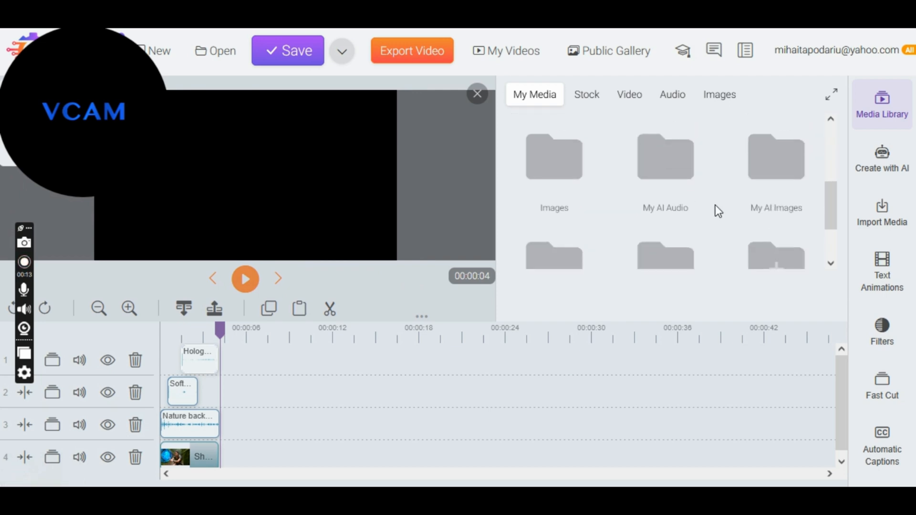
pyautogui.click(776, 156)
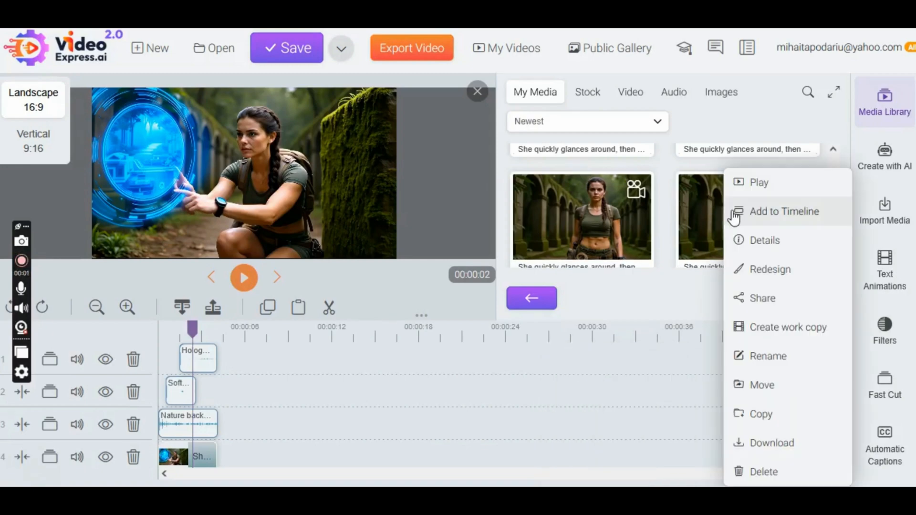
pyautogui.click(758, 182)
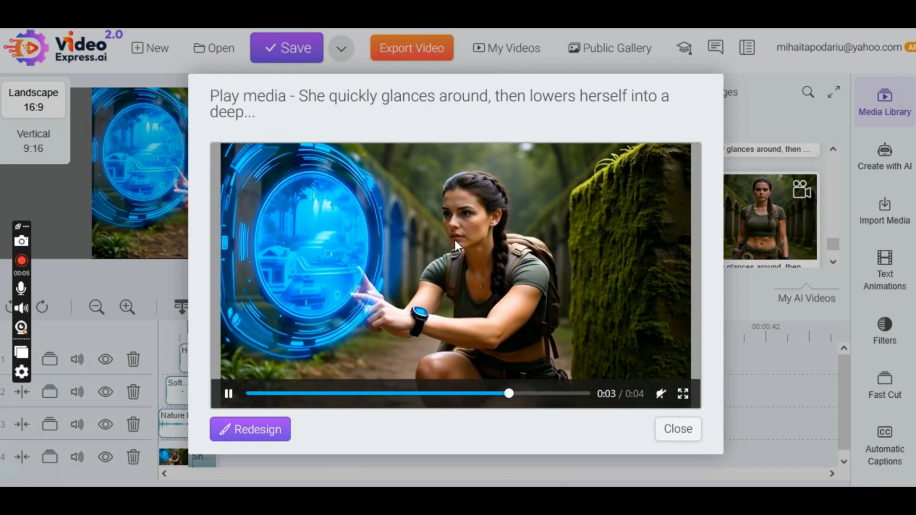
# Take a snapshot of the video frame and save it as JPEG in Downloads.
pyautogui.rightClick(456, 245)
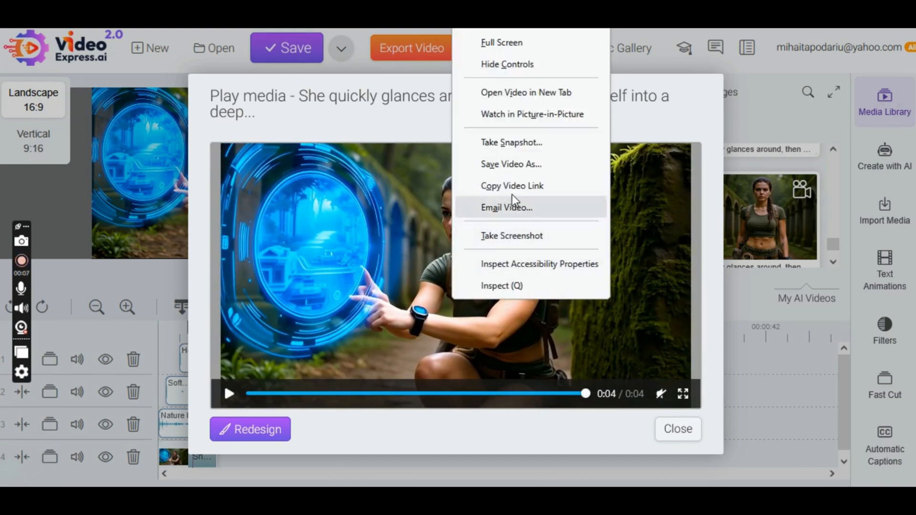
pyautogui.click(509, 164)
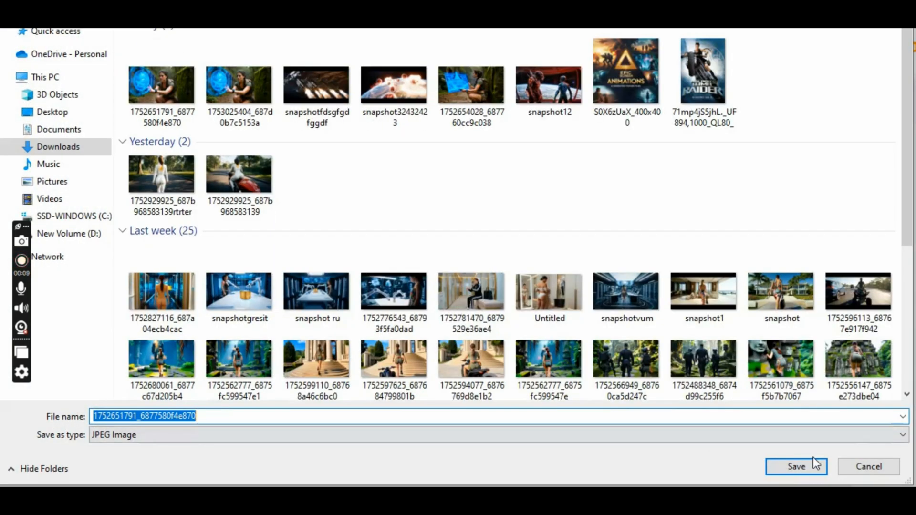
pyautogui.click(795, 467)
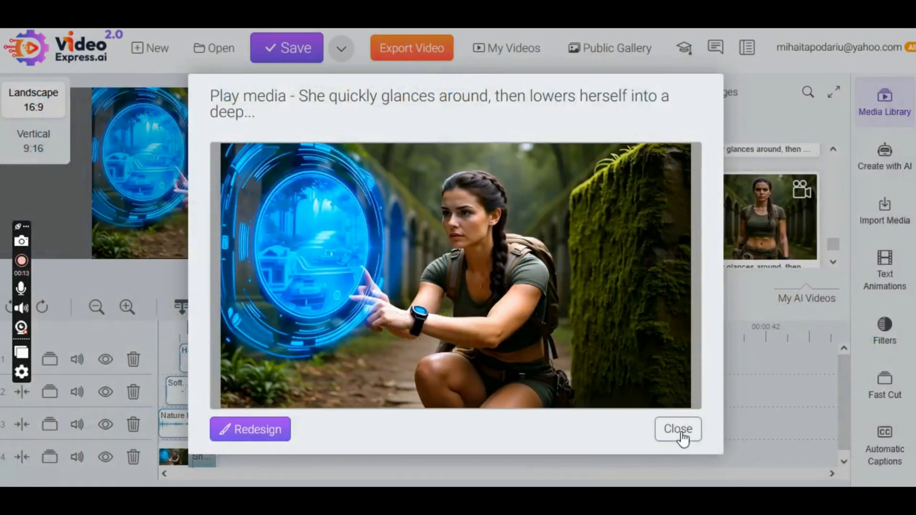
# Upload the saved hologram snapshot JPEG into the media library.
pyautogui.click(678, 428)
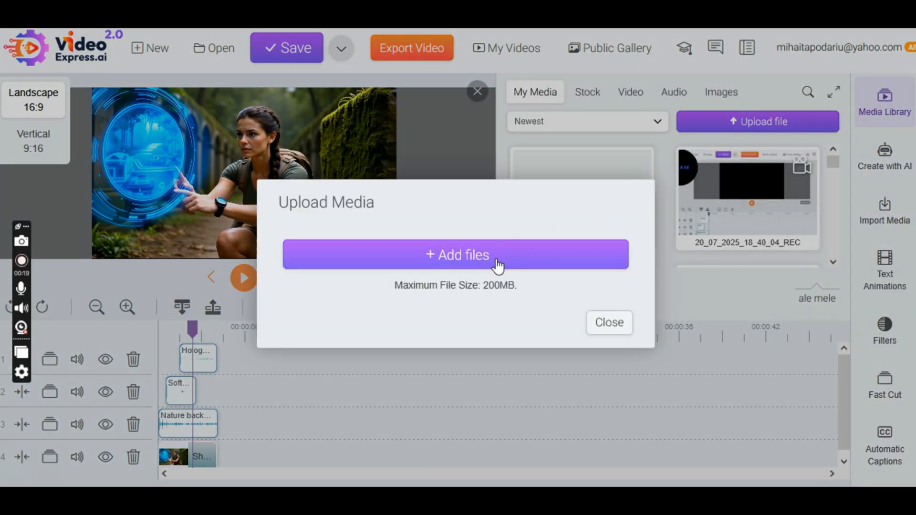
pyautogui.click(456, 255)
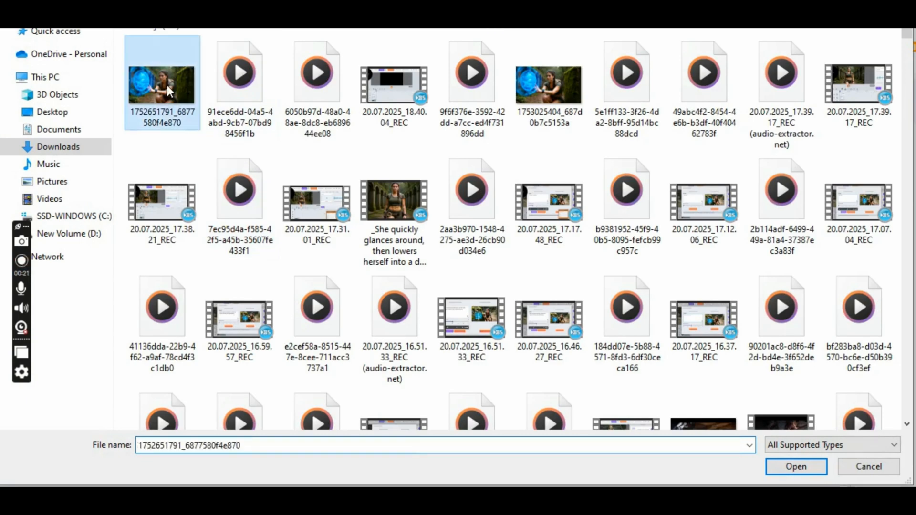
pyautogui.click(794, 467)
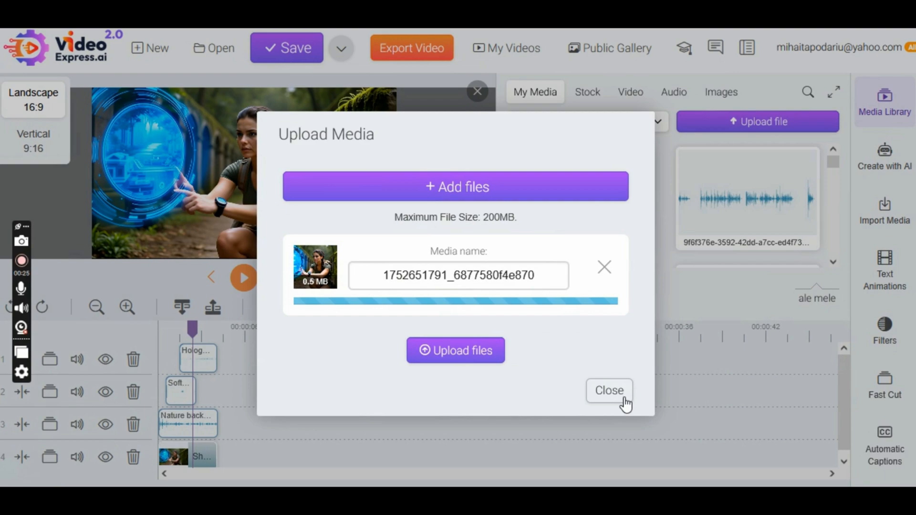
pyautogui.click(608, 390)
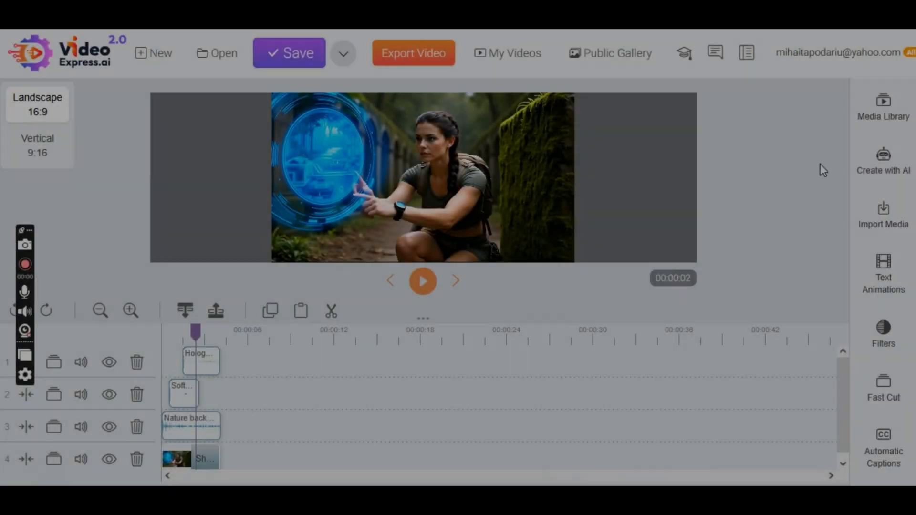
pyautogui.moveTo(884, 161)
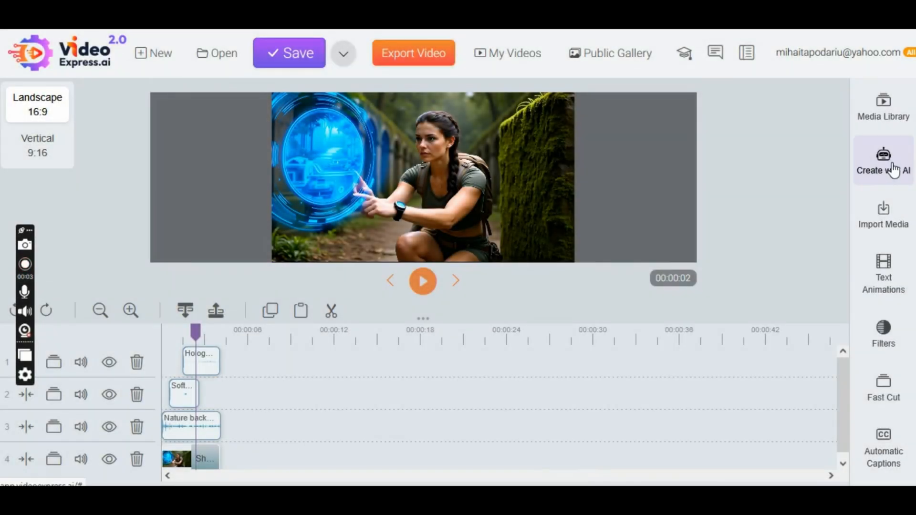
# Start a Human Talking Video from the hologram snapshot with its auto-written action prompt, reaching the audio step.
pyautogui.click(882, 160)
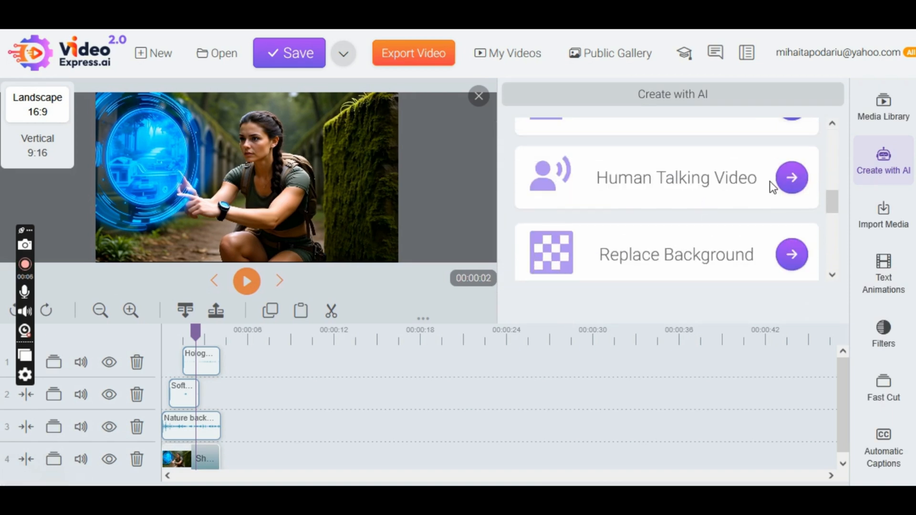
pyautogui.click(791, 177)
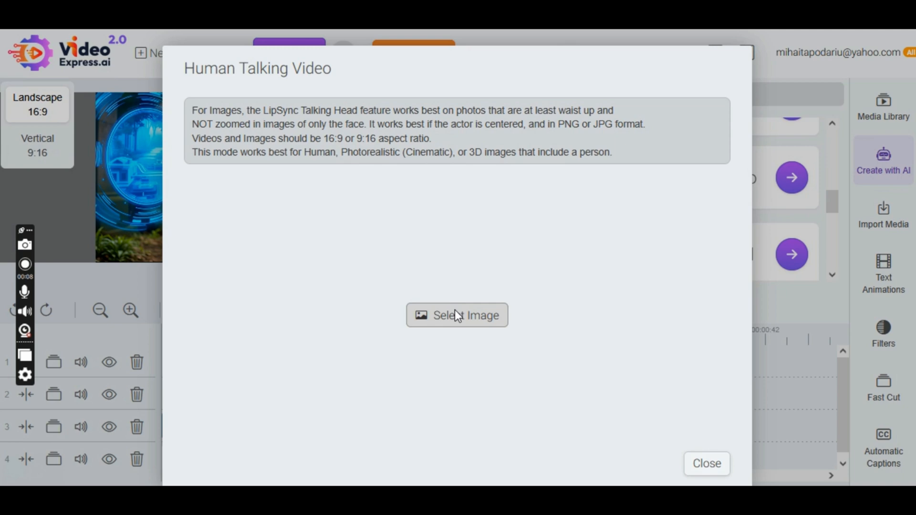
pyautogui.click(457, 315)
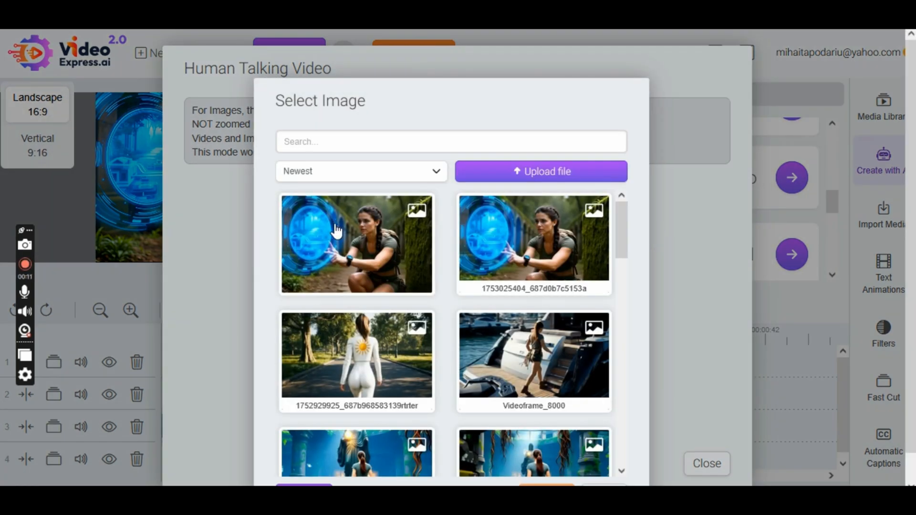
pyautogui.scroll(-3)
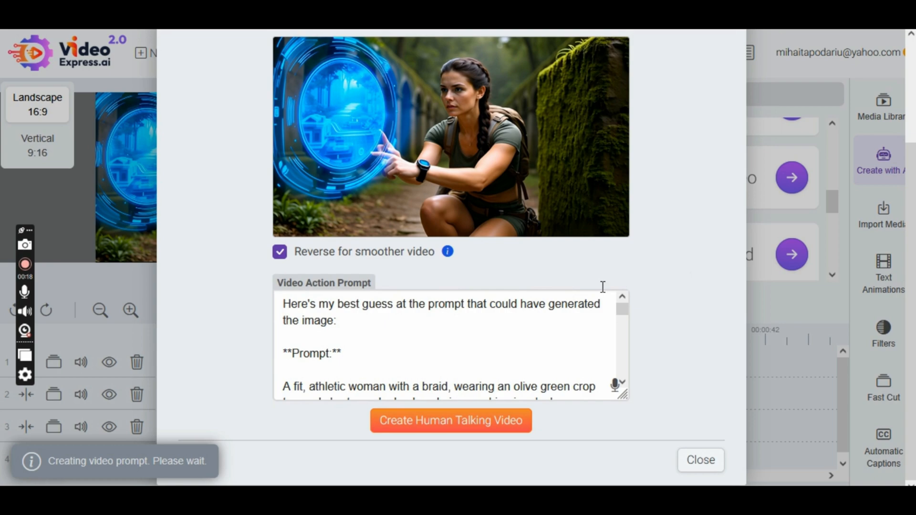
pyautogui.click(450, 420)
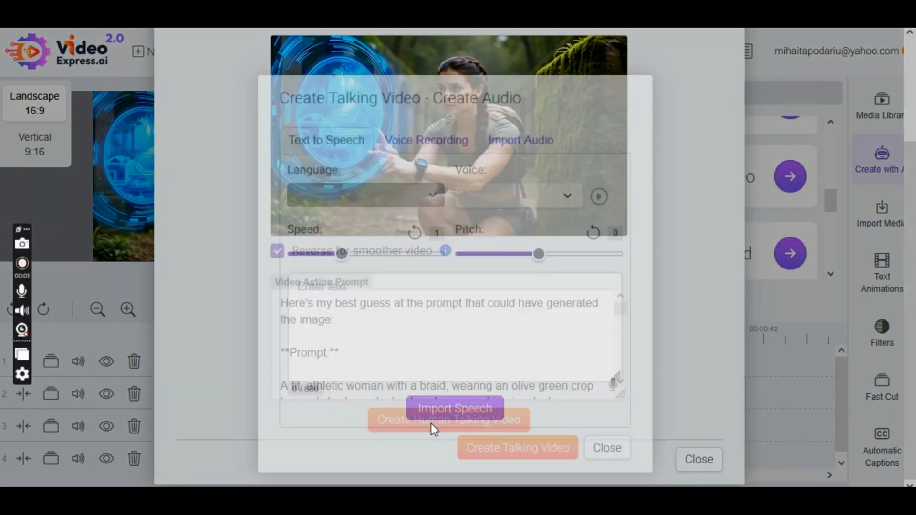
# Set Text to Speech to English (US), voice Aria, emotion Friendly, with the hologram-guidance line entered.
pyautogui.click(358, 197)
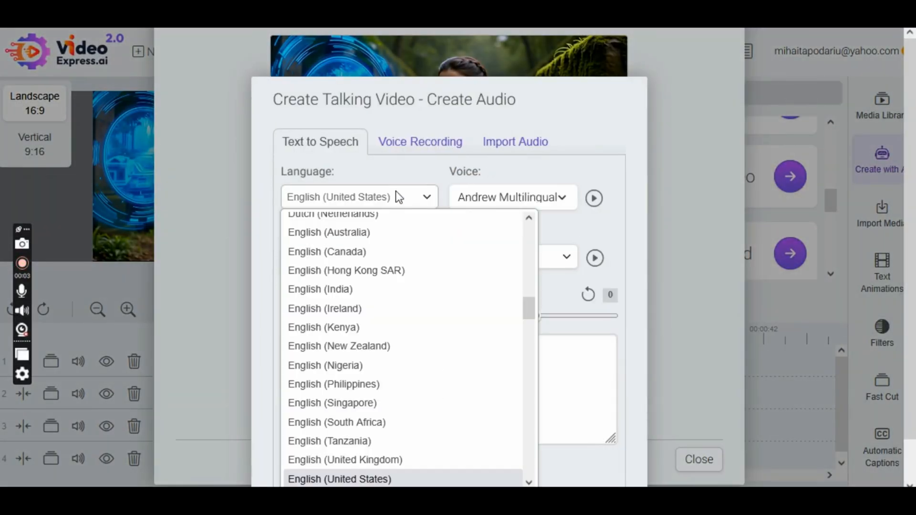
pyautogui.click(511, 196)
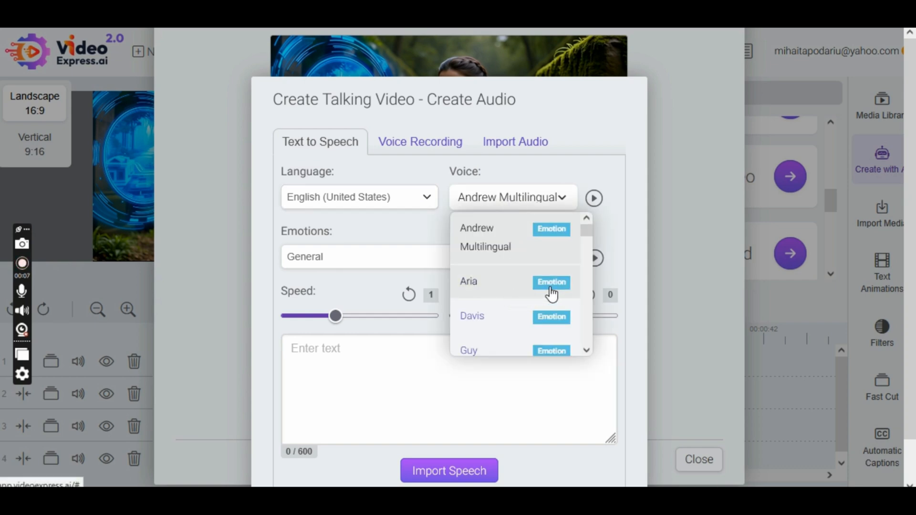
pyautogui.click(467, 281)
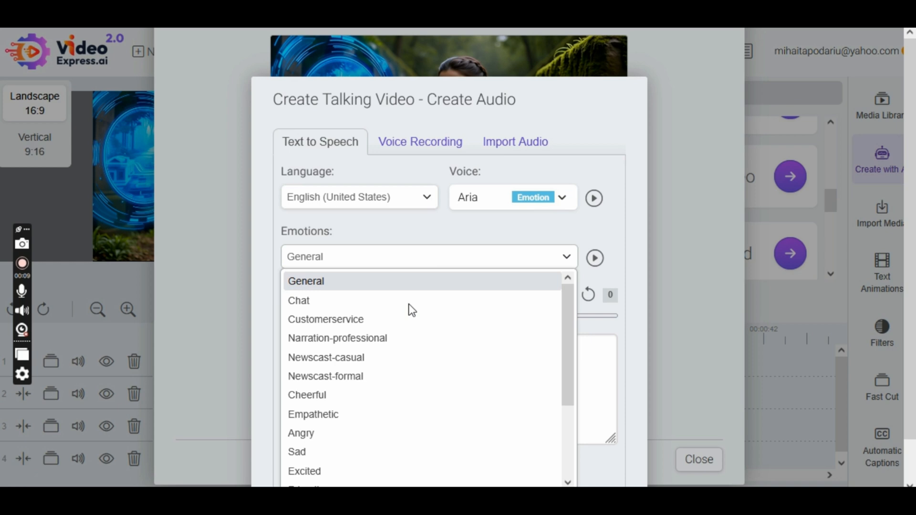
pyautogui.scroll(-3)
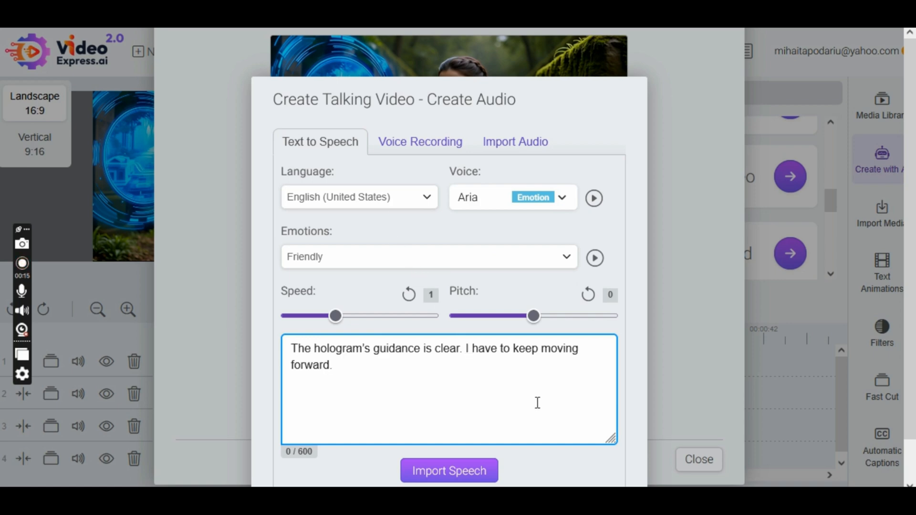
pyautogui.click(449, 471)
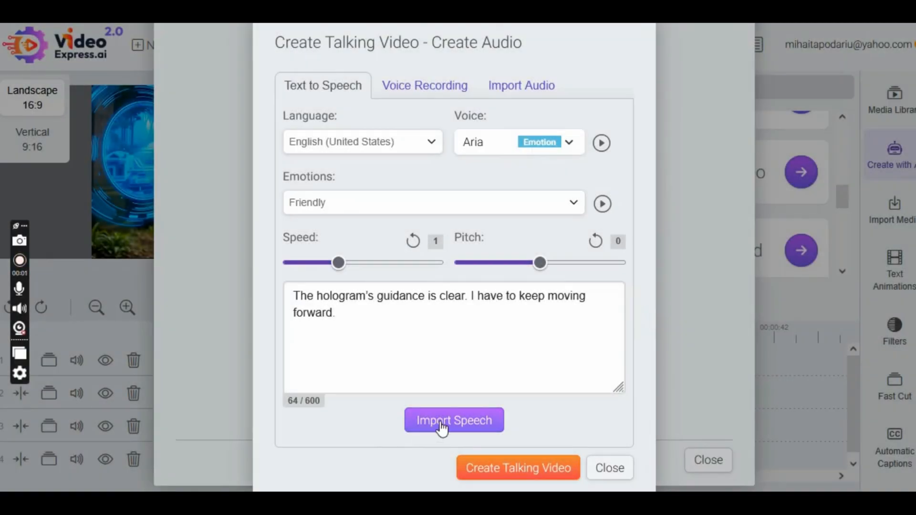
# Generate the 5-second Aria speech from the text and listen to the preview.
pyautogui.click(454, 420)
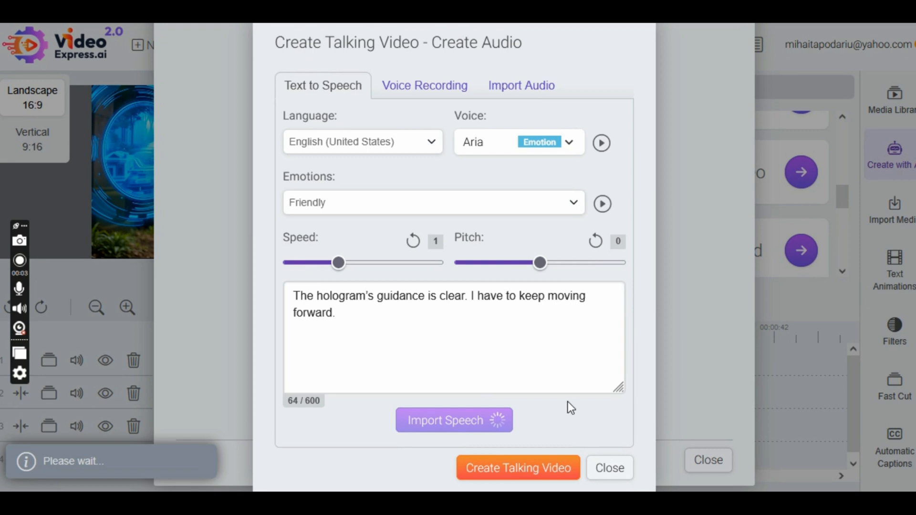
pyautogui.click(453, 420)
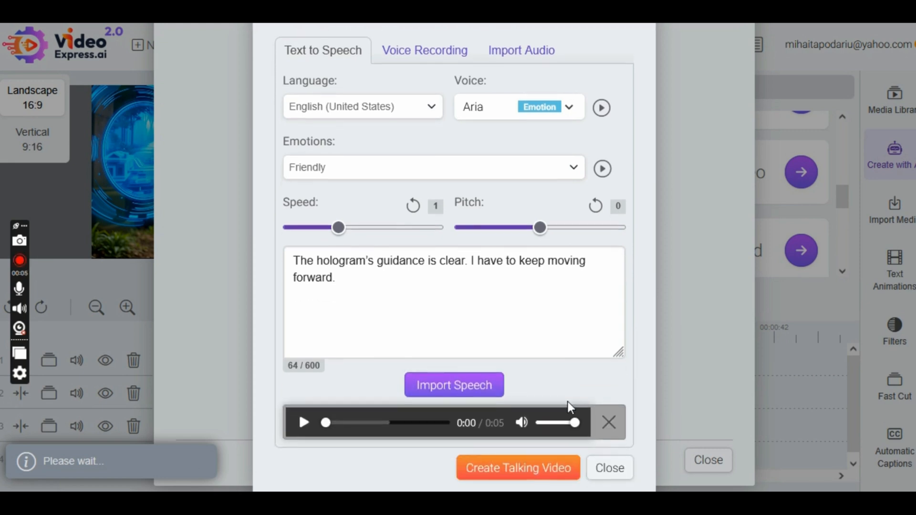
pyautogui.click(303, 422)
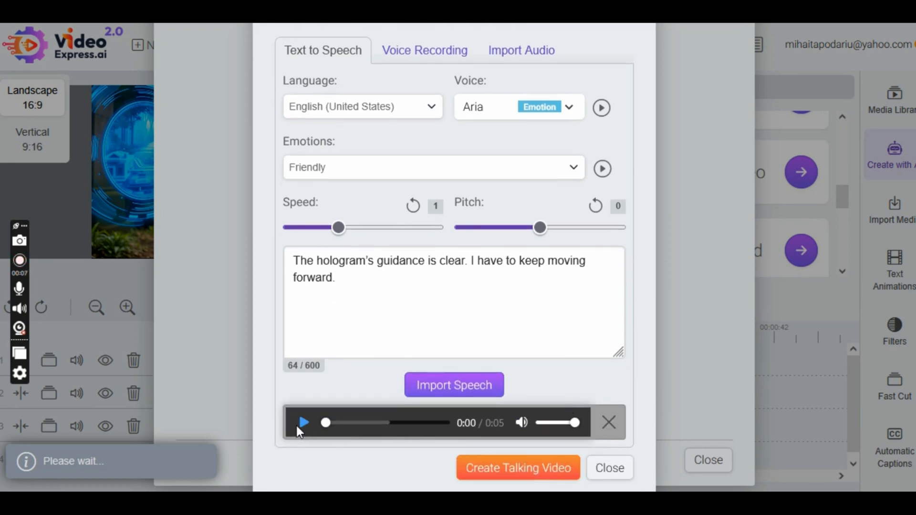
pyautogui.click(302, 422)
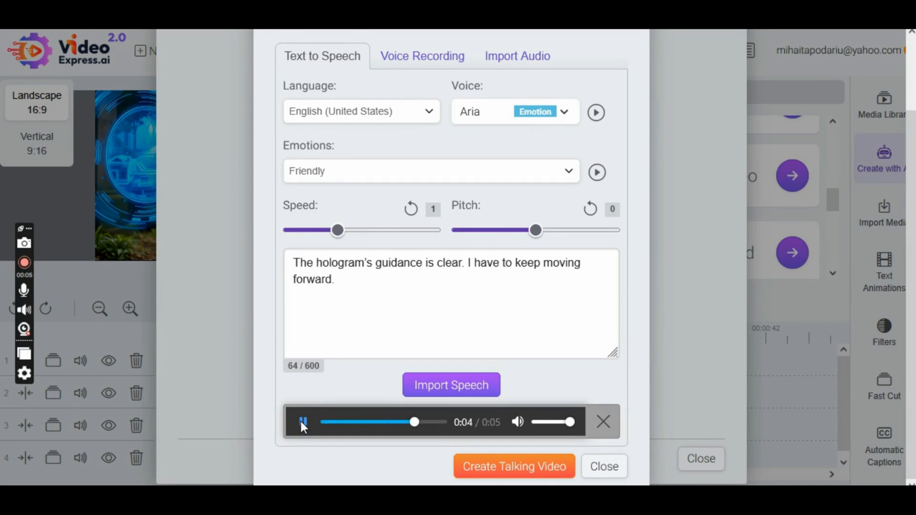
pyautogui.click(303, 422)
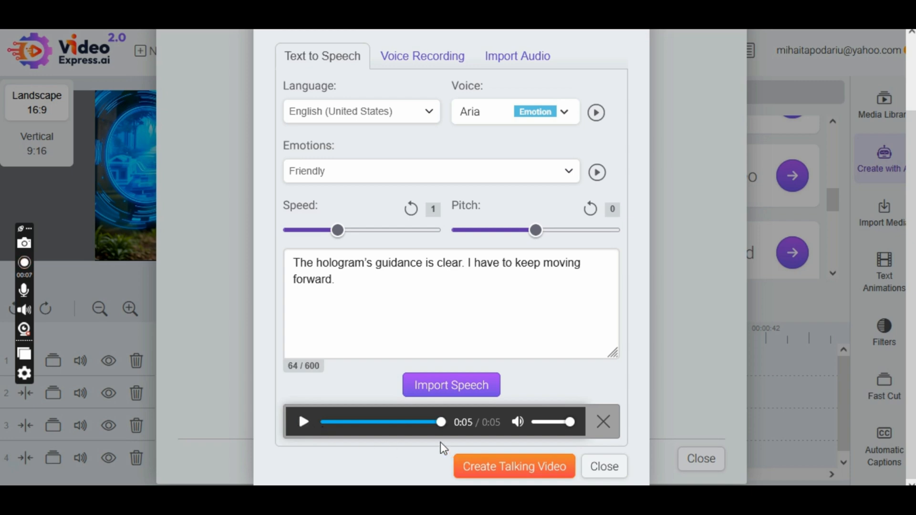
# Submit the lip-synced human talking video request and close the creation window.
pyautogui.click(514, 466)
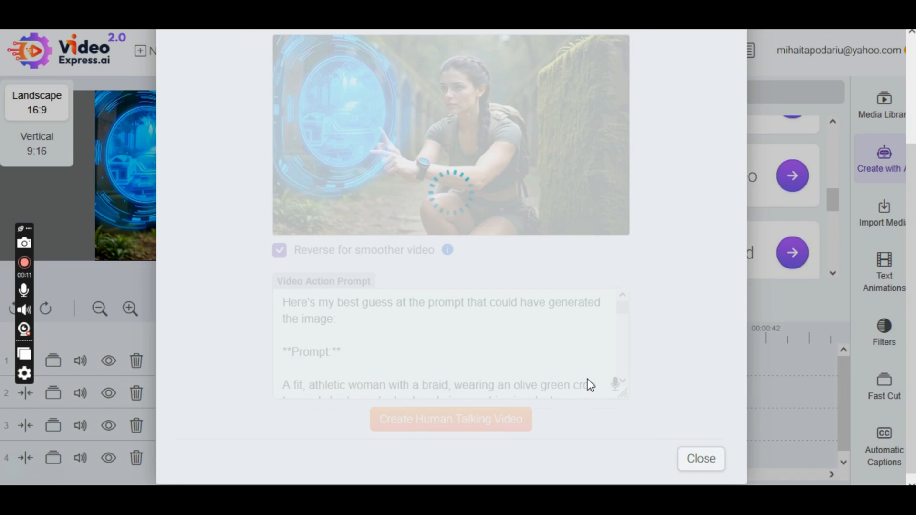
pyautogui.click(449, 419)
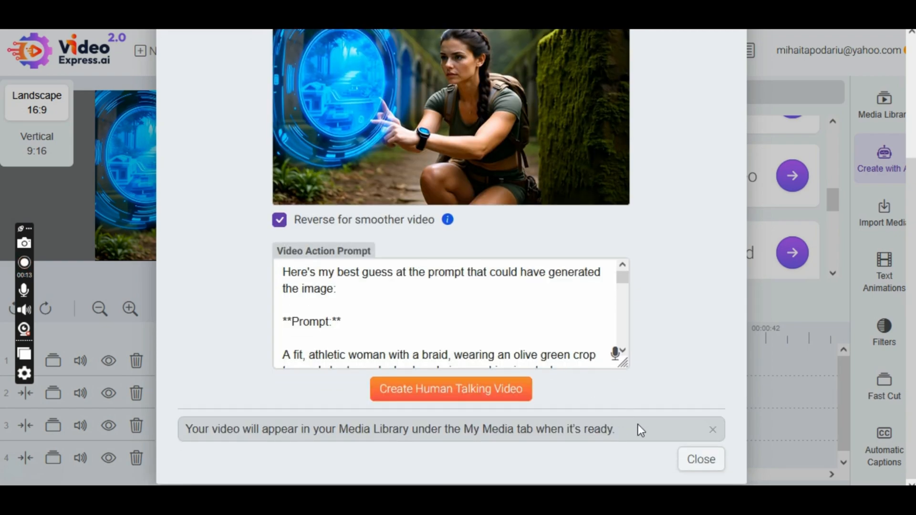
pyautogui.click(699, 459)
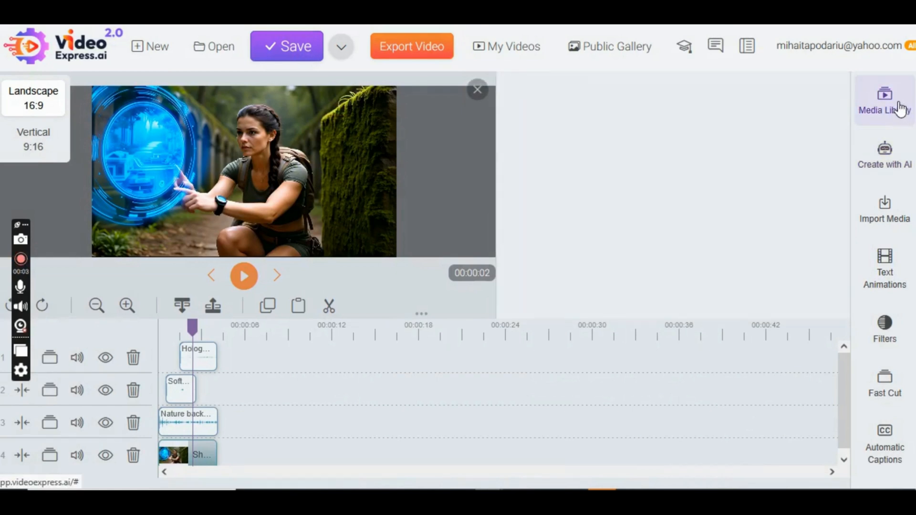
# Preview the new hologram woman AI video from My Media before placing it after the first clip.
pyautogui.click(884, 100)
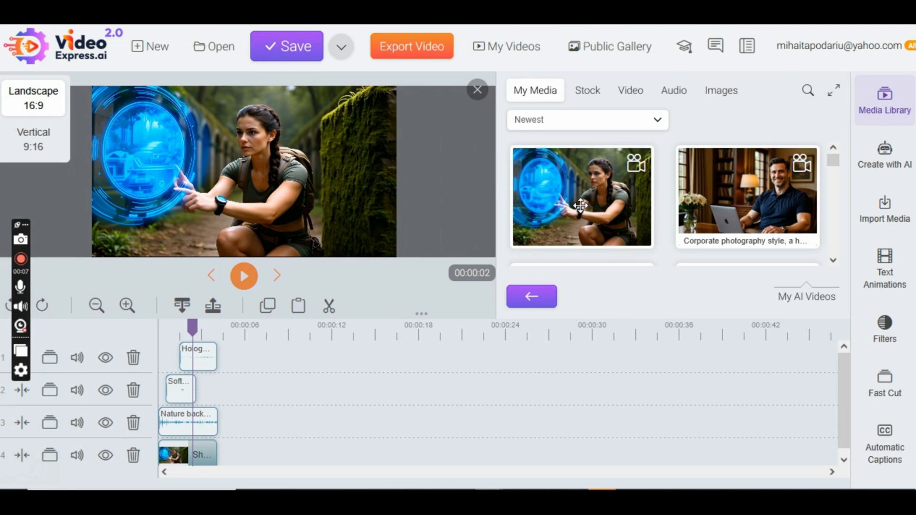
pyautogui.rightClick(580, 204)
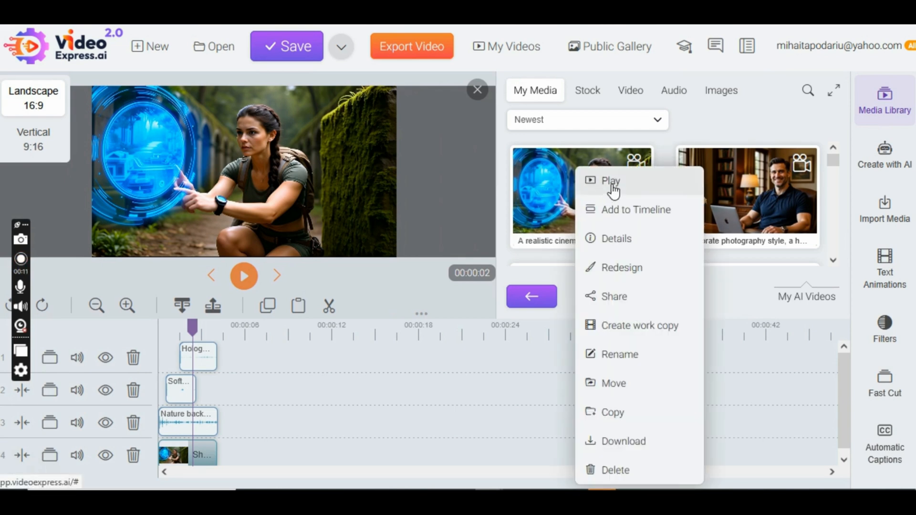
pyautogui.click(610, 180)
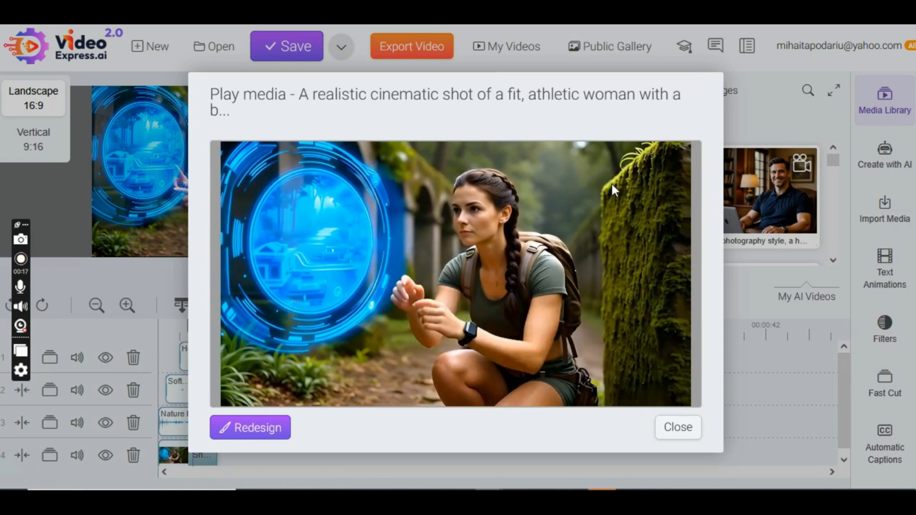
pyautogui.click(454, 275)
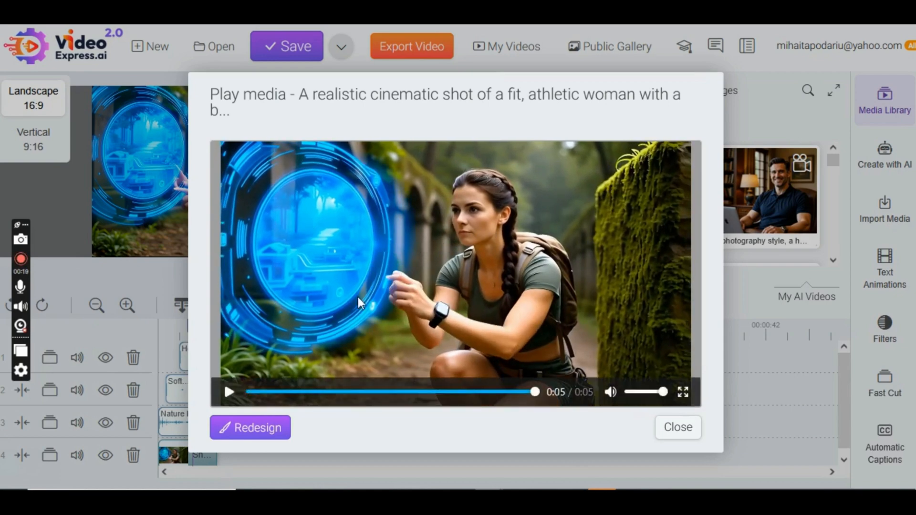
pyautogui.click(677, 427)
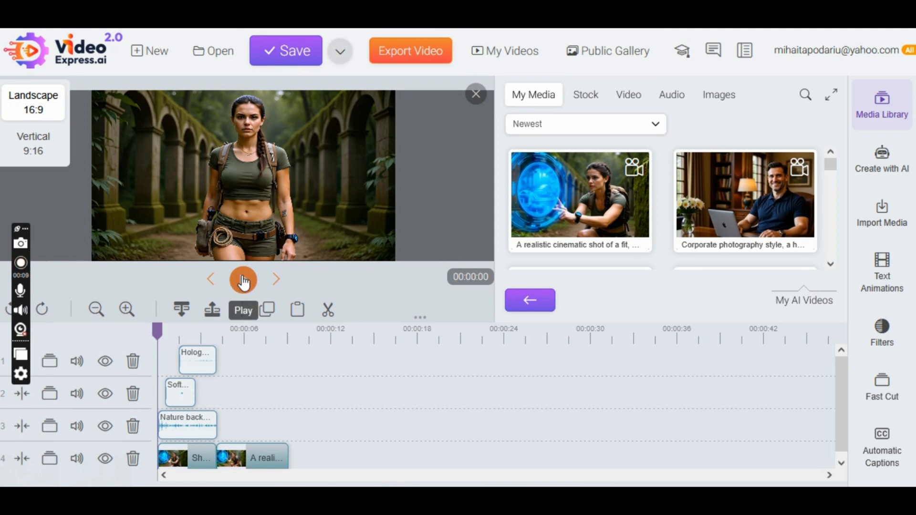
pyautogui.click(20, 263)
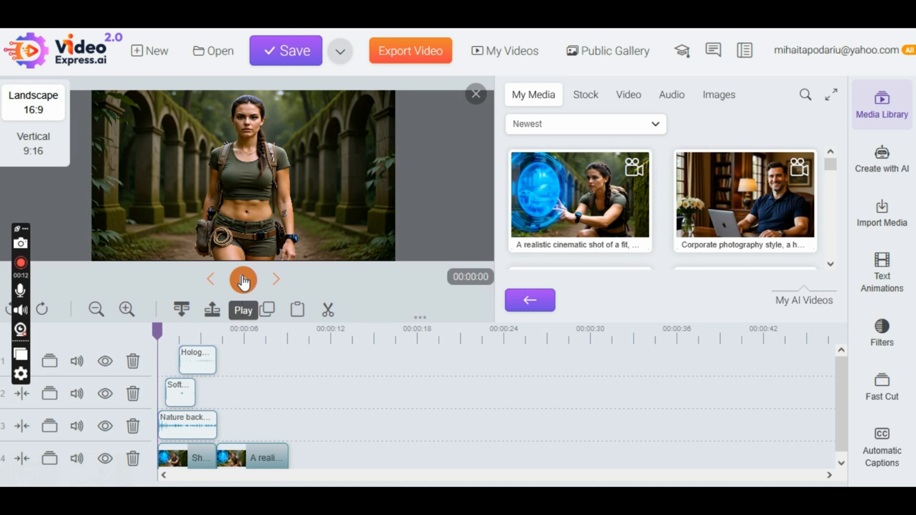
pyautogui.click(242, 279)
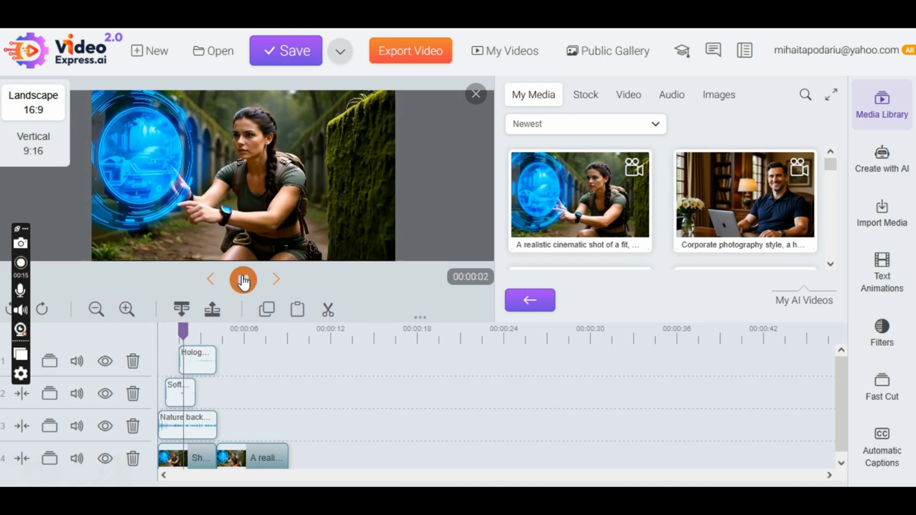
pyautogui.click(243, 279)
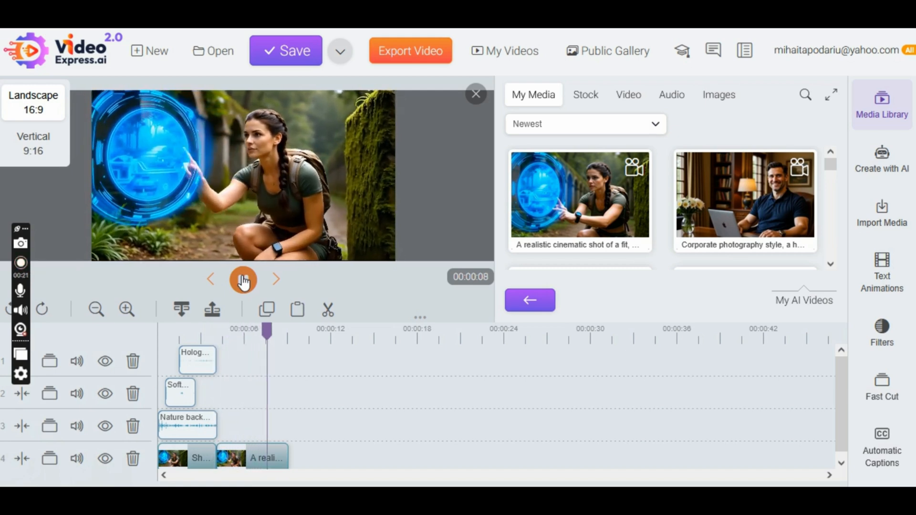
pyautogui.click(243, 279)
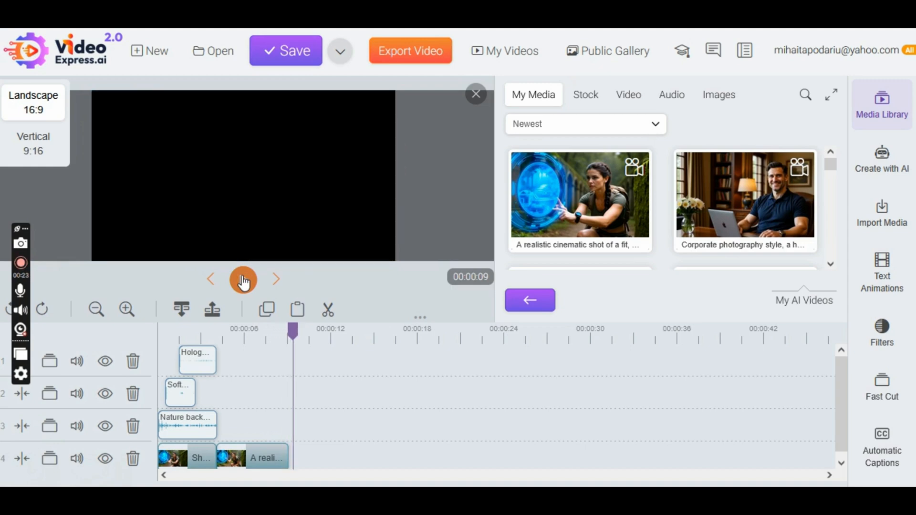
pyautogui.click(243, 279)
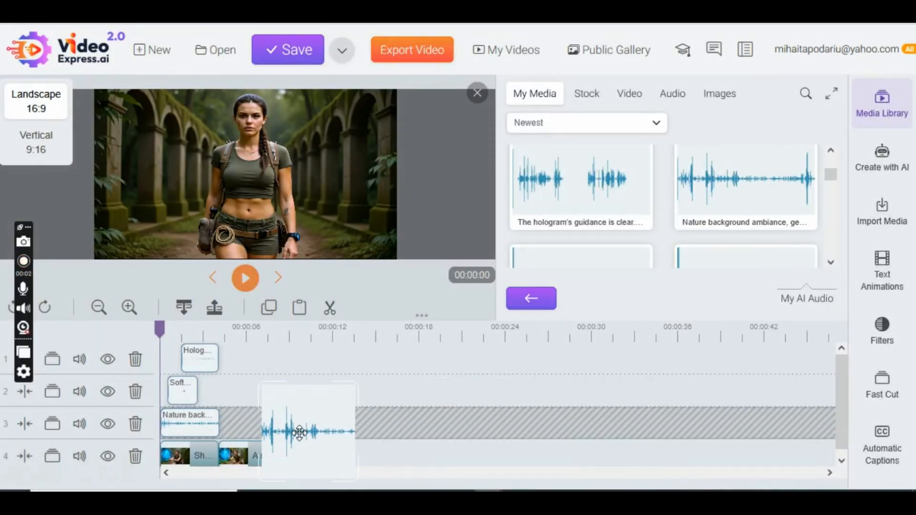
# Drop a second Nature background ambiance clip on track 3 right after the first one.
pyautogui.moveTo(299, 432); pyautogui.dragTo(269, 424)
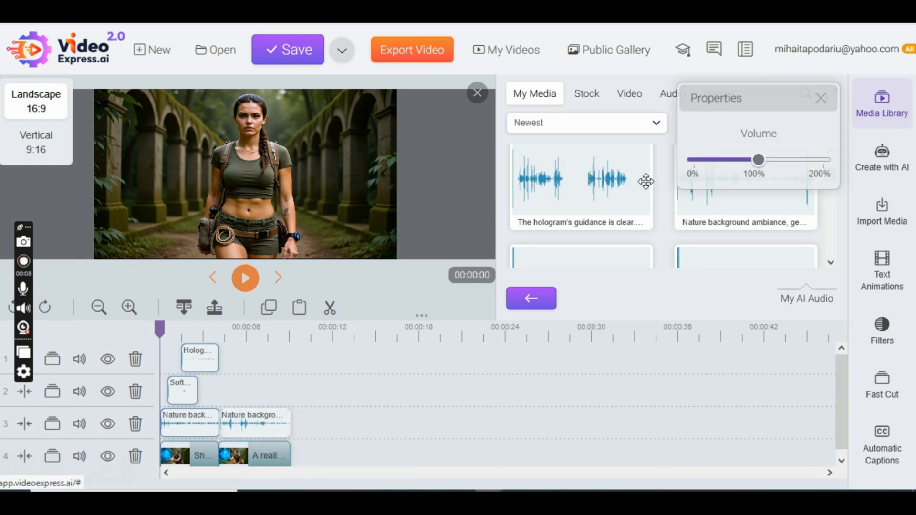
pyautogui.moveTo(758, 160); pyautogui.dragTo(693, 159)
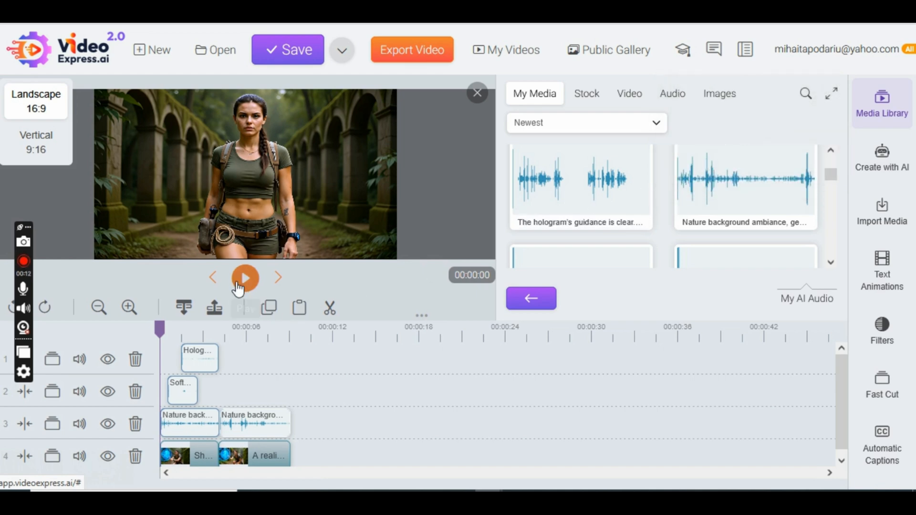
# Play back the timeline, then save the project with a success notice.
pyautogui.click(244, 278)
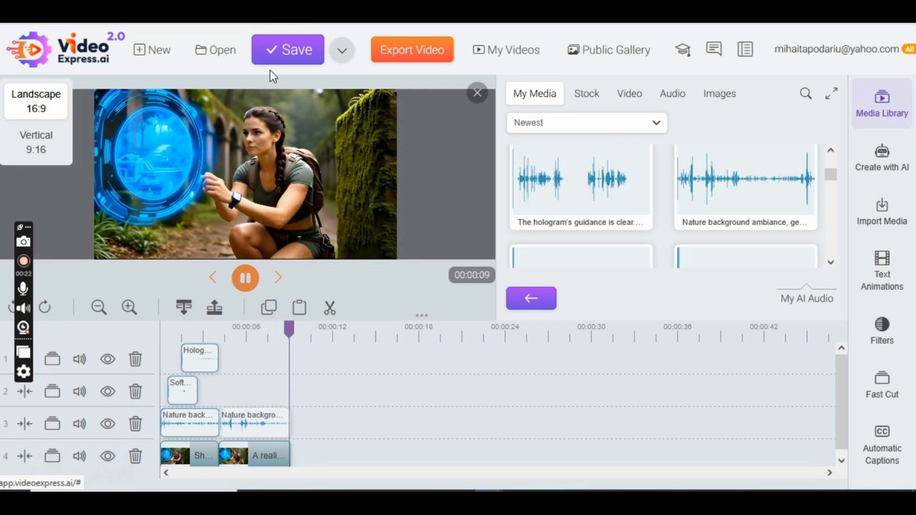
pyautogui.click(287, 49)
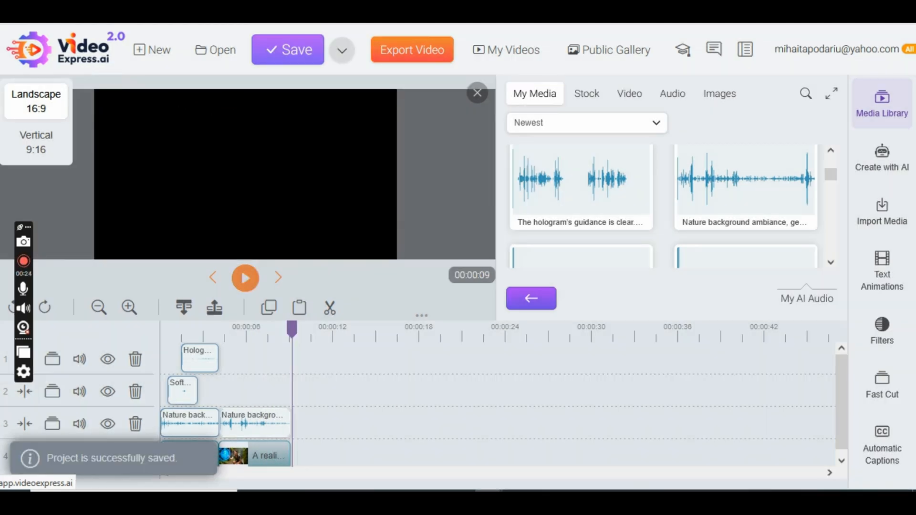